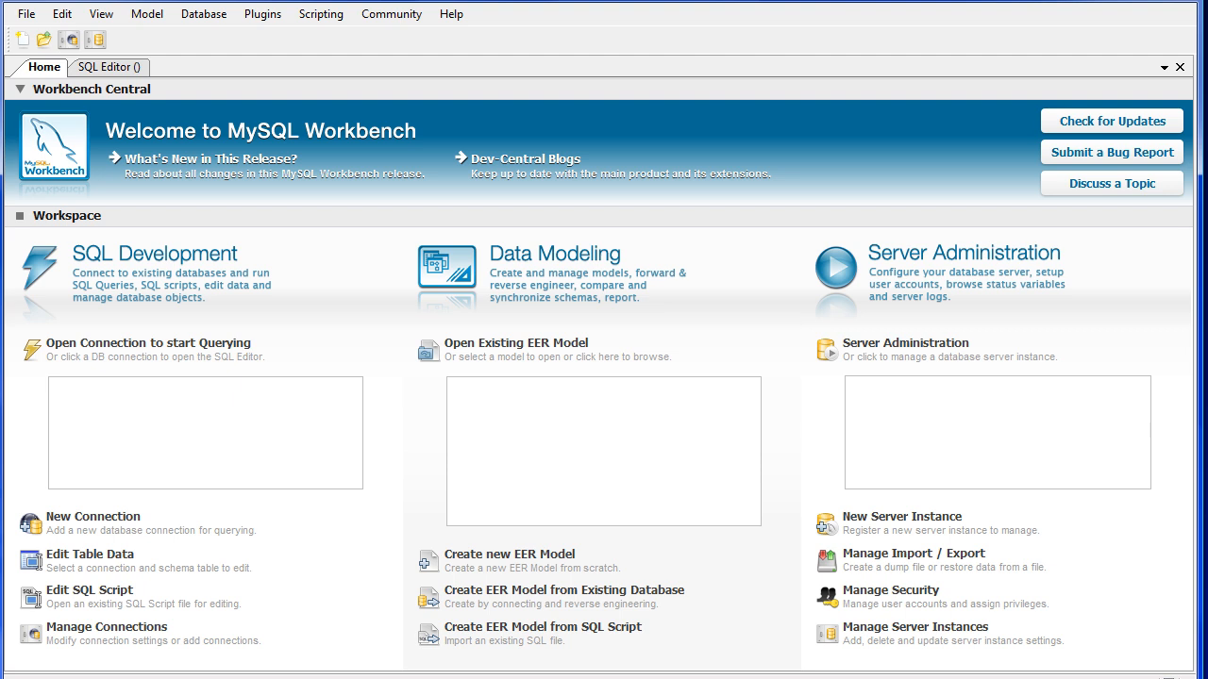
{"action": "mouse_move", "coordinate": [93, 516]}
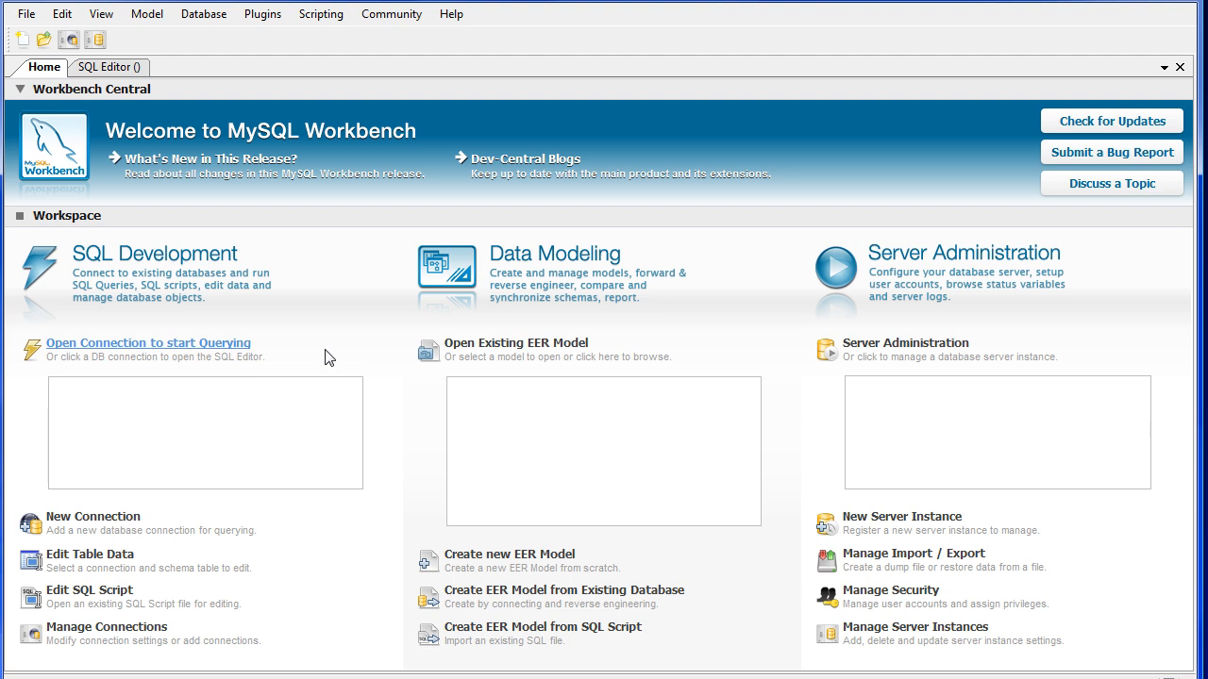
{"action": "mouse_move", "coordinate": [320, 284]}
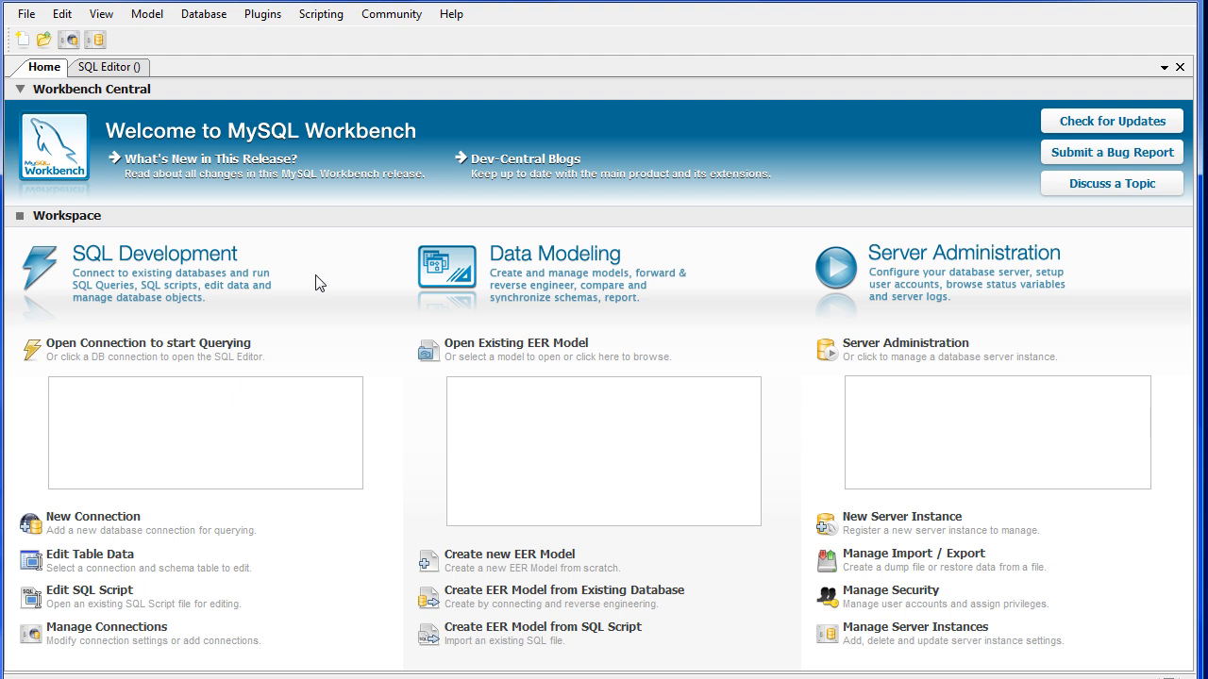
{"action": "mouse_move", "coordinate": [324, 285]}
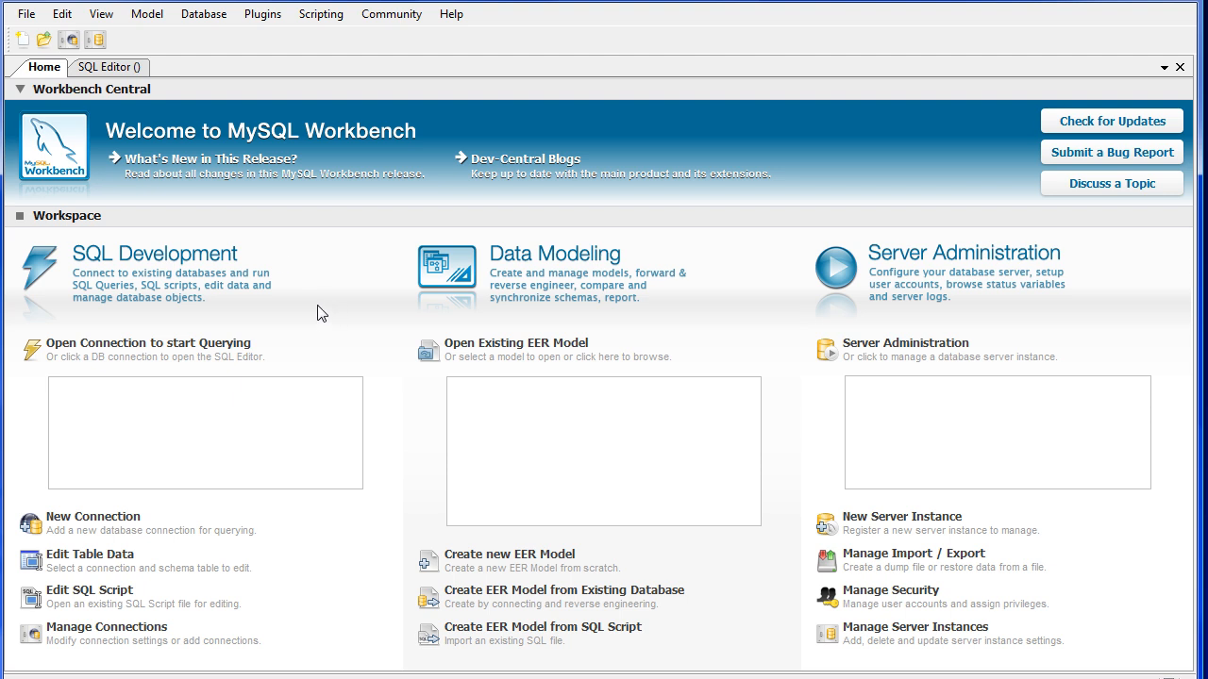
{"action": "mouse_move", "coordinate": [148, 343]}
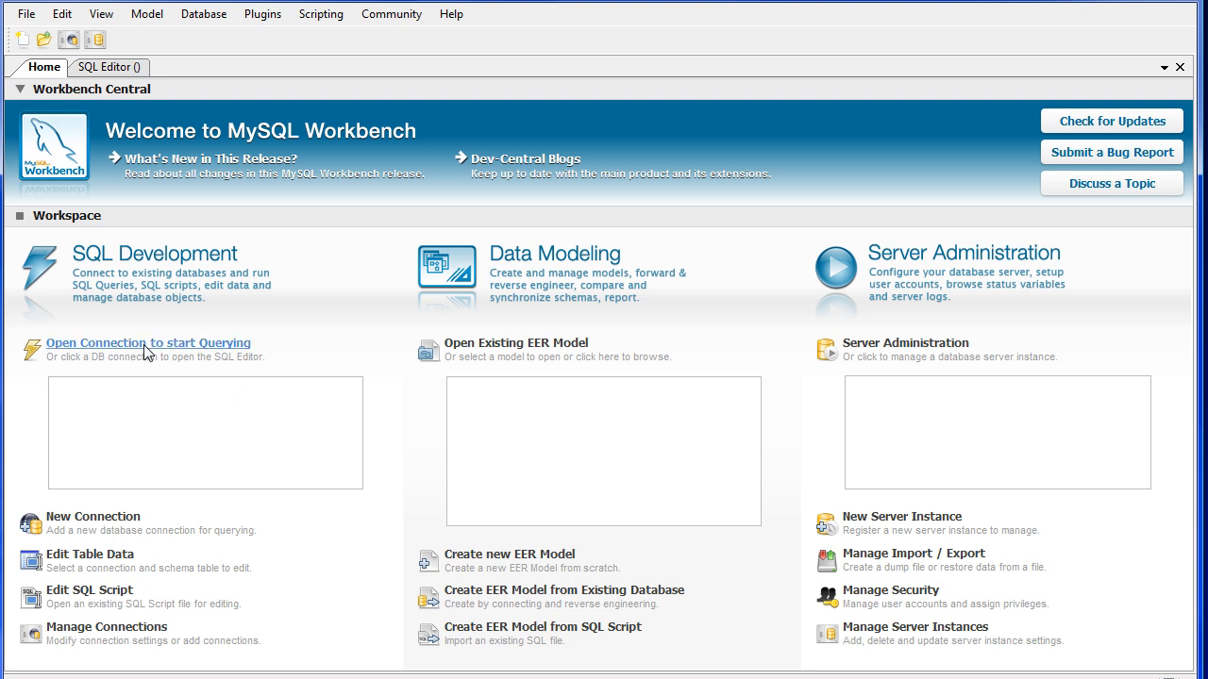
Connect a SQL editor to the local server at 127.0.0.1 as root
{"action": "left_click", "coordinate": [148, 343]}
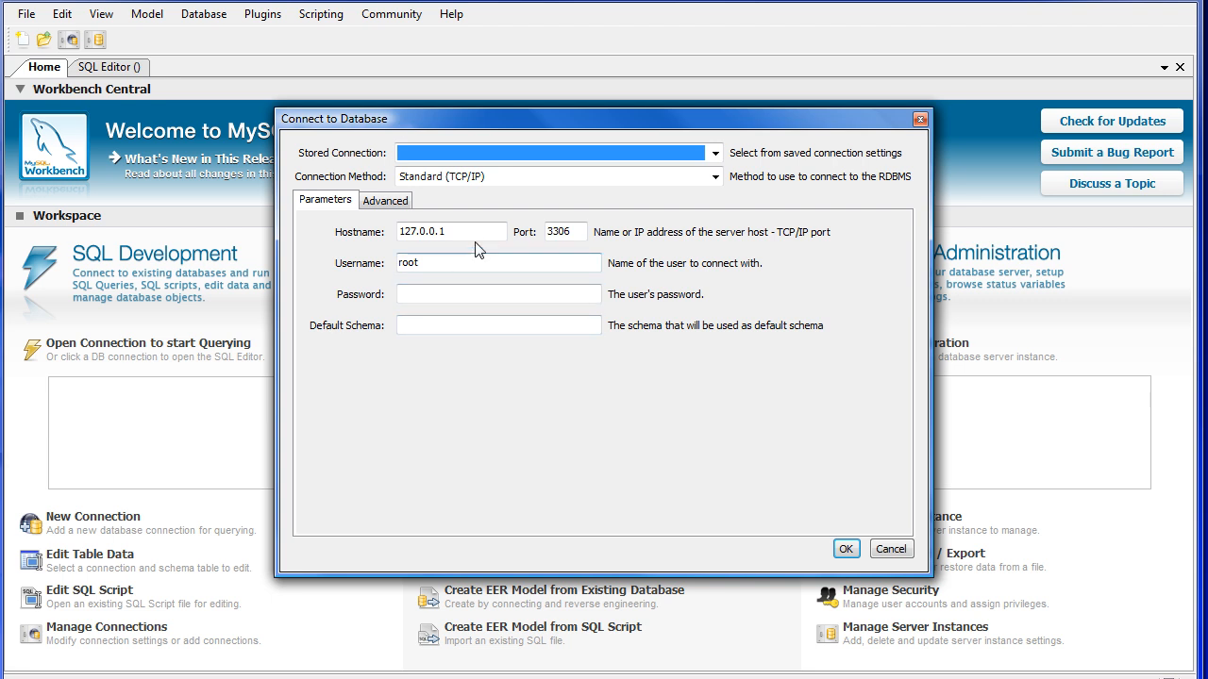
{"action": "left_click", "coordinate": [497, 262]}
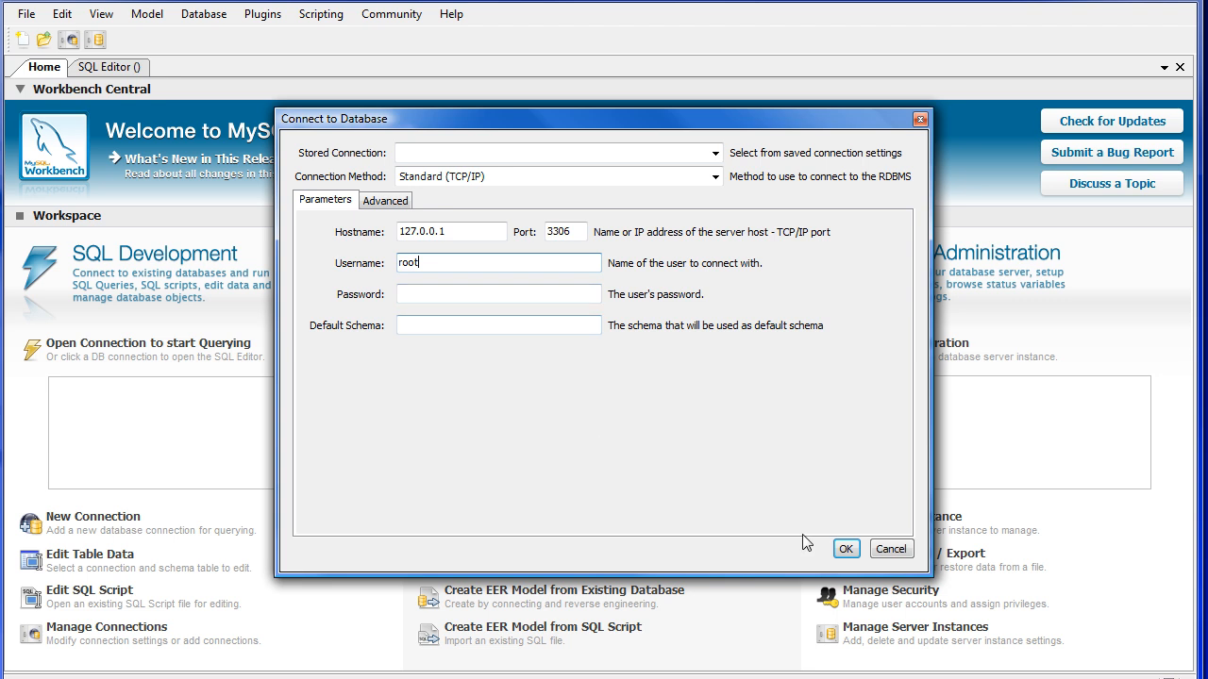
{"action": "left_click", "coordinate": [845, 548]}
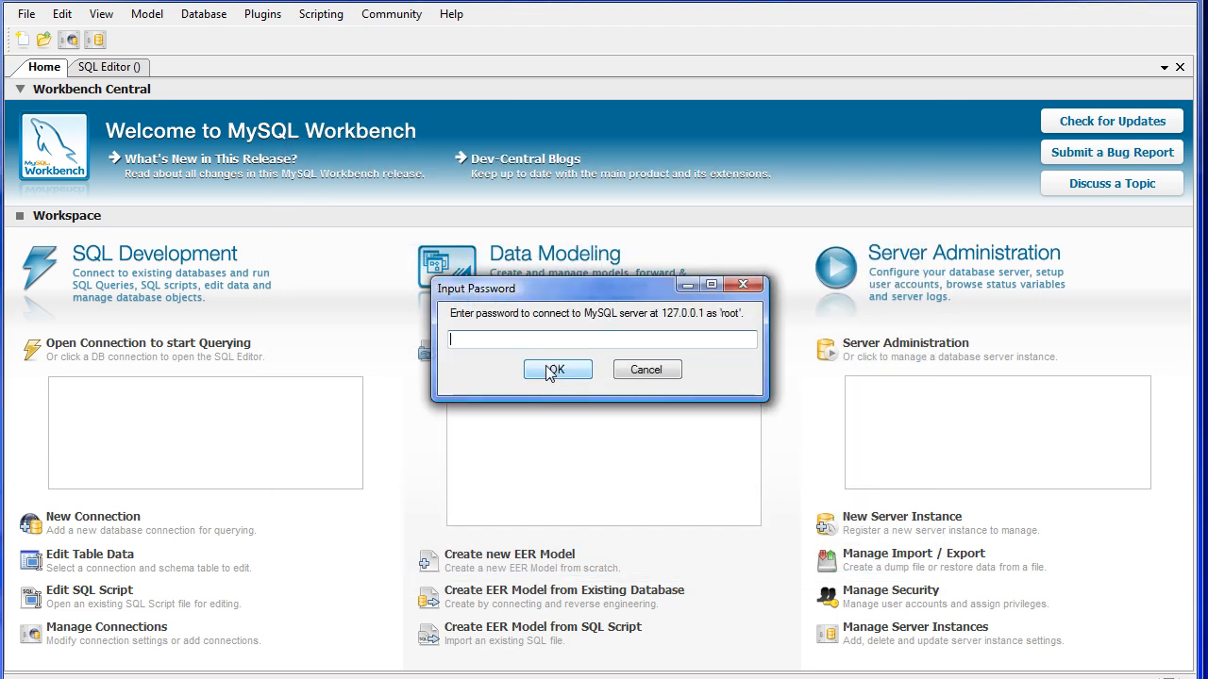
{"action": "left_click", "coordinate": [556, 368]}
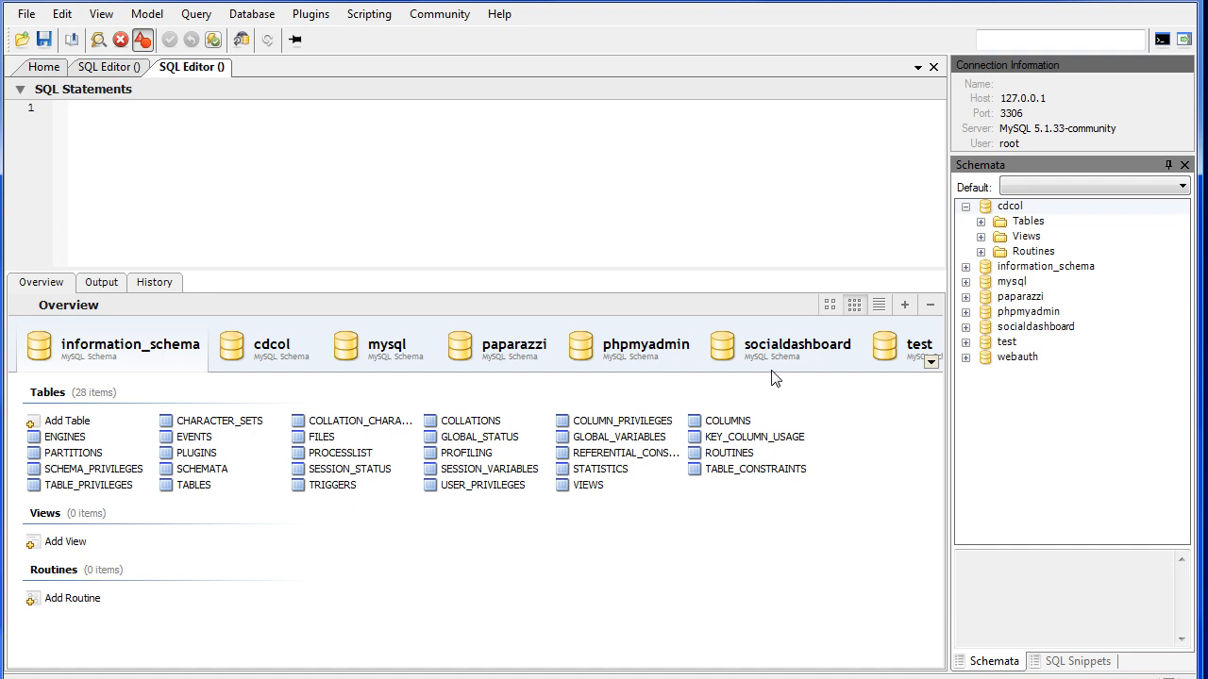
Collapse the cdcol schema in the Schemata tree and begin creating a new schema
{"action": "left_click", "coordinate": [66, 107]}
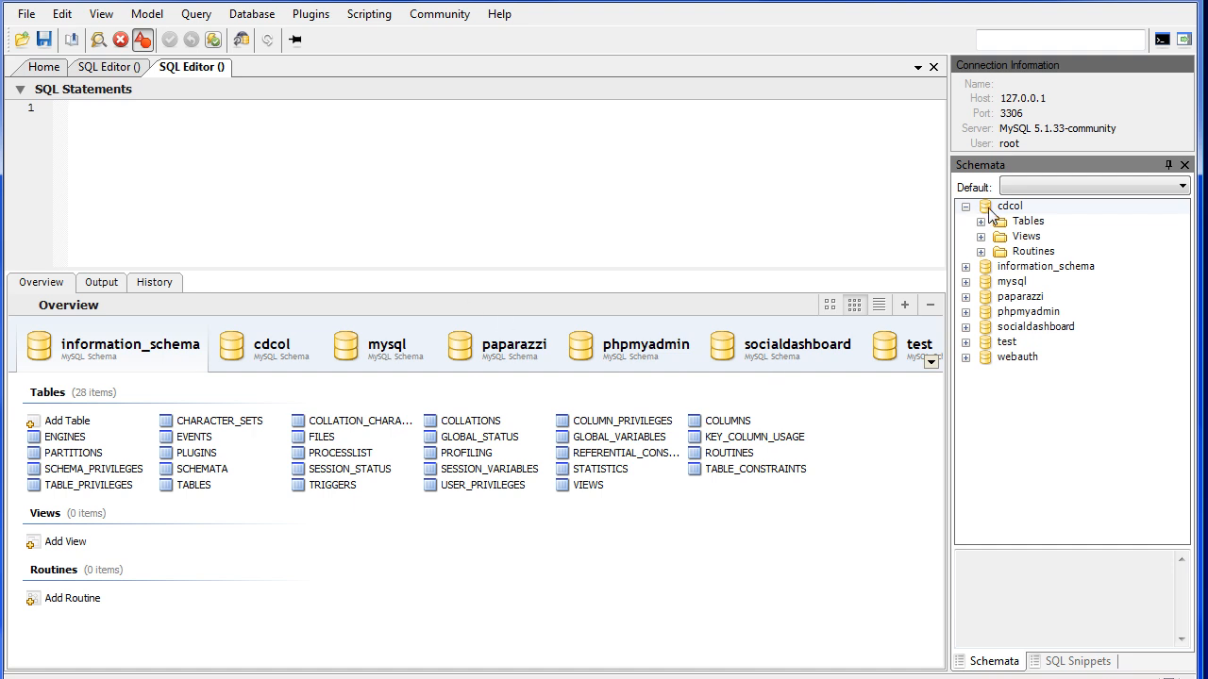
{"action": "left_click", "coordinate": [965, 206]}
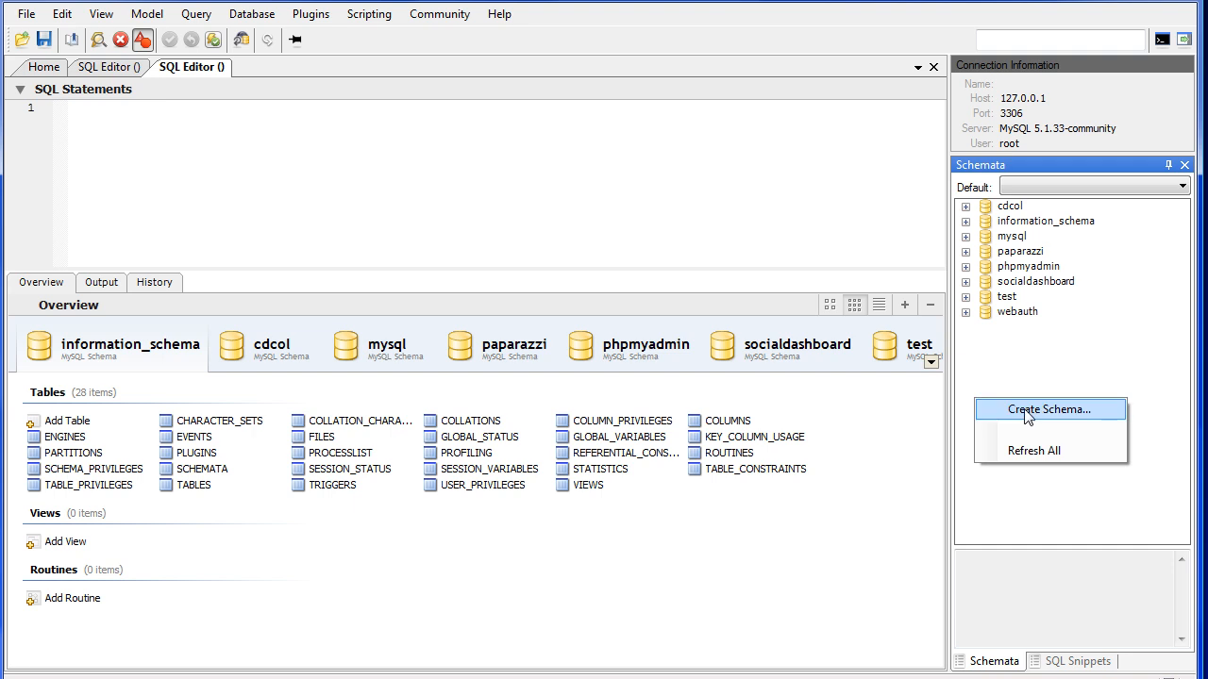
{"action": "mouse_move", "coordinate": [998, 376]}
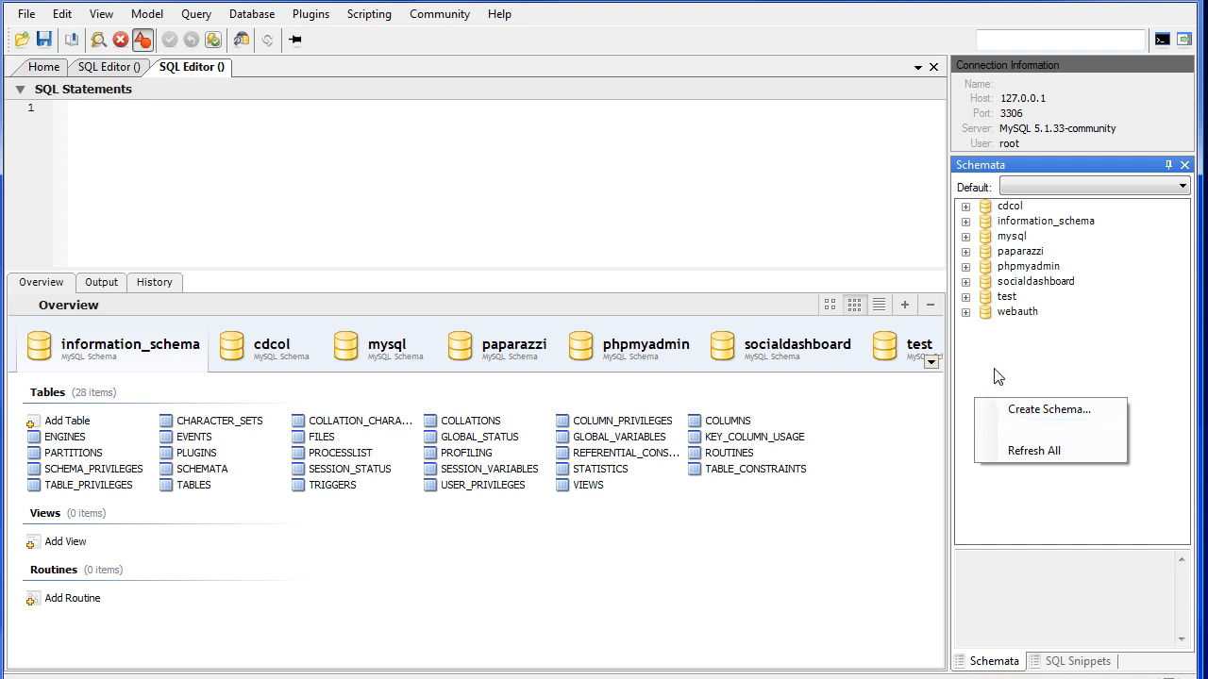
{"action": "mouse_move", "coordinate": [1066, 356]}
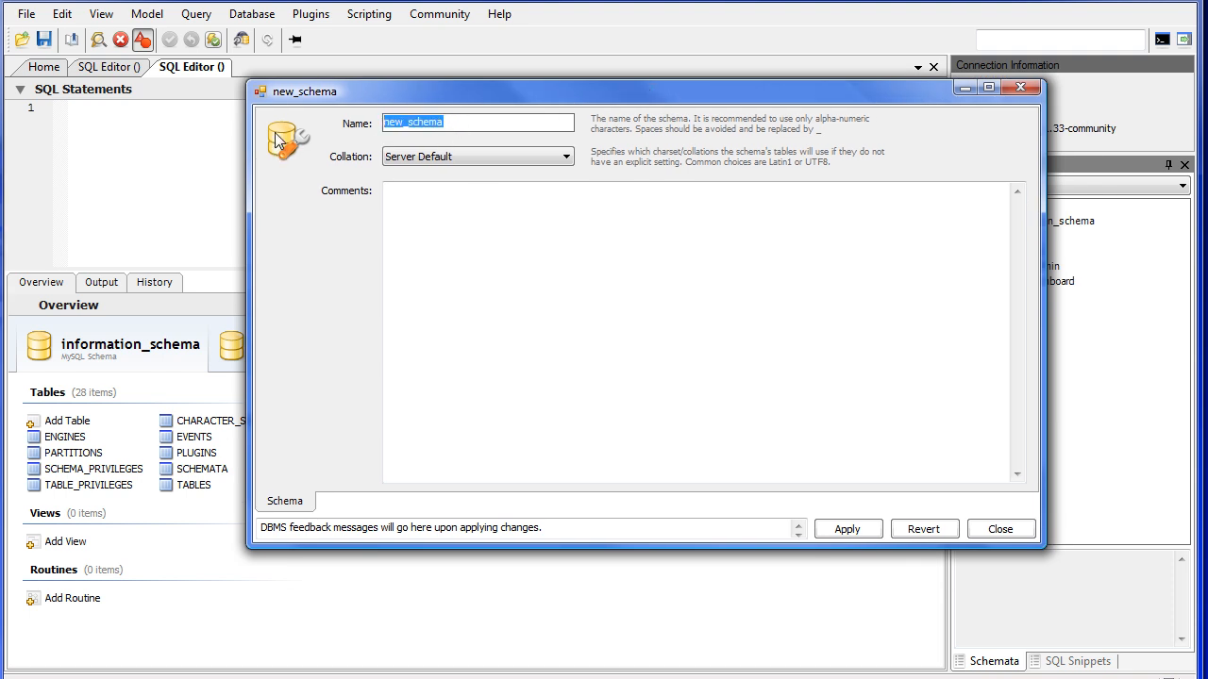
Name the schema youtube_demo with comment 'This is a demo schema for my youtube tutorial'
{"action": "type", "text": "youtube"}
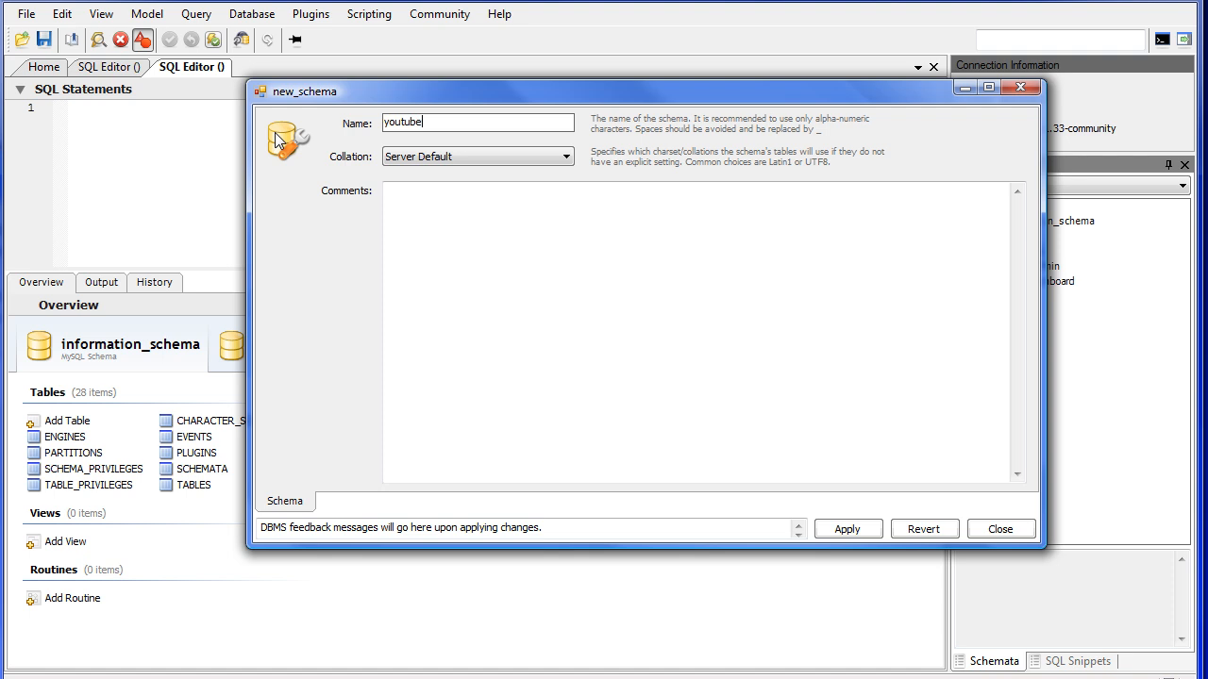
{"action": "type", "text": "_demo"}
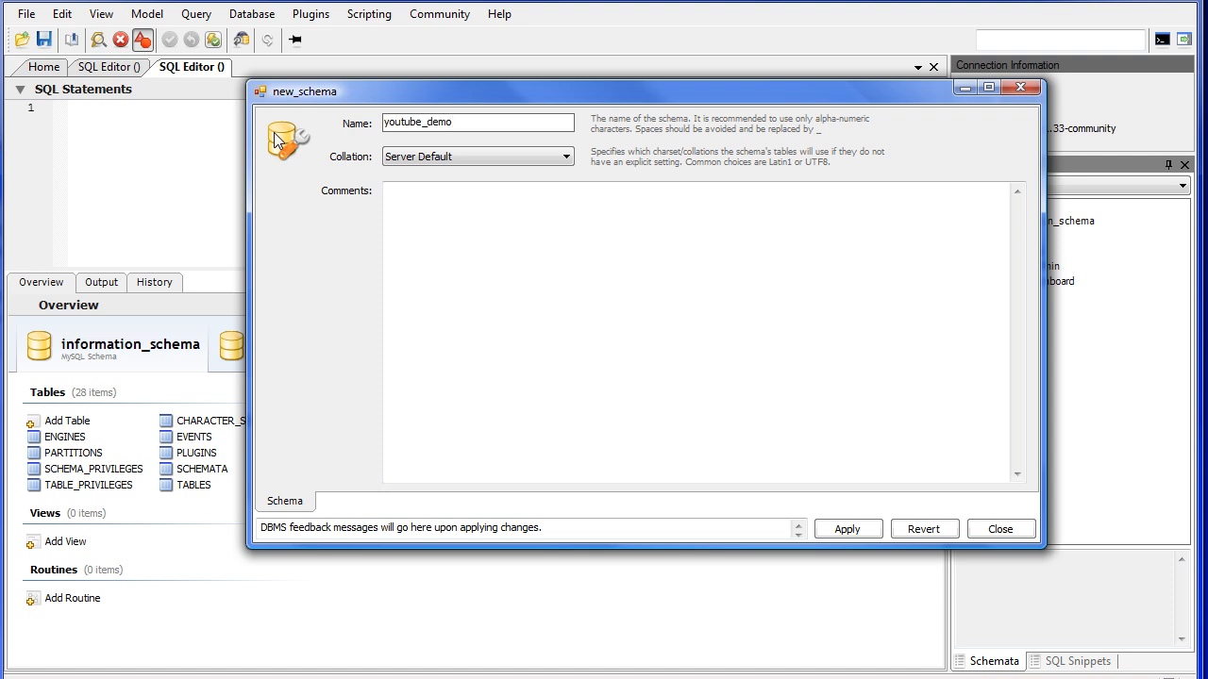
{"action": "type", "text": "This is a demo schema for m"}
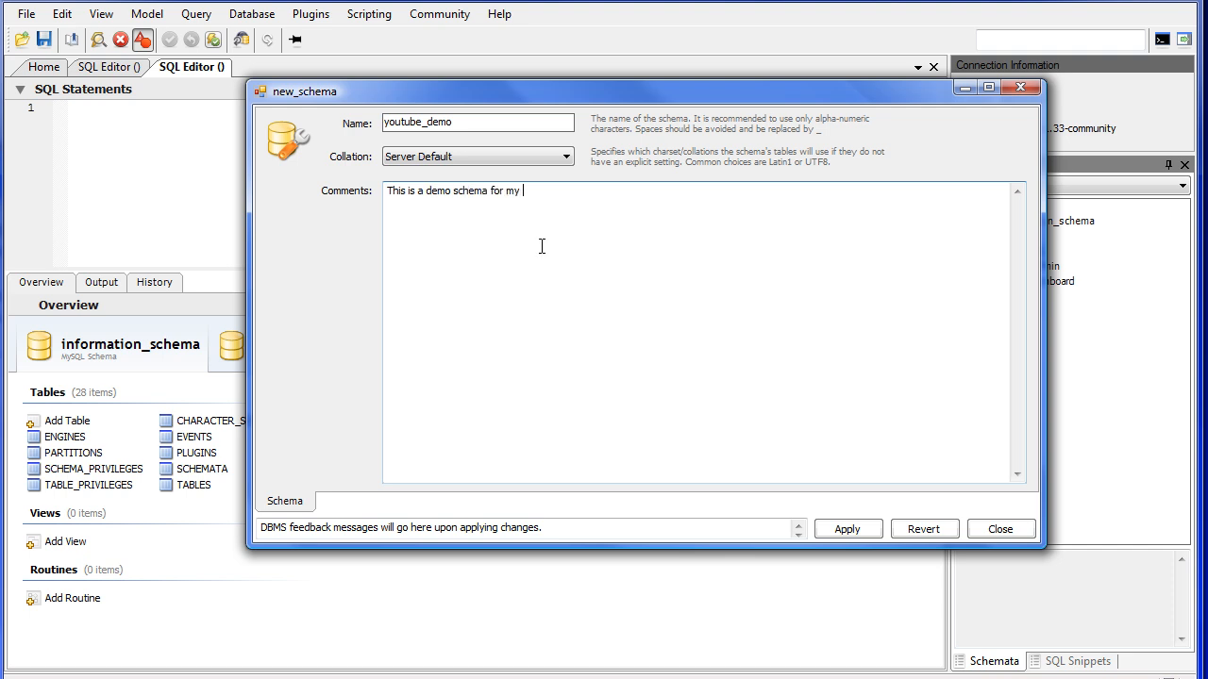
{"action": "type", "text": "youtube"}
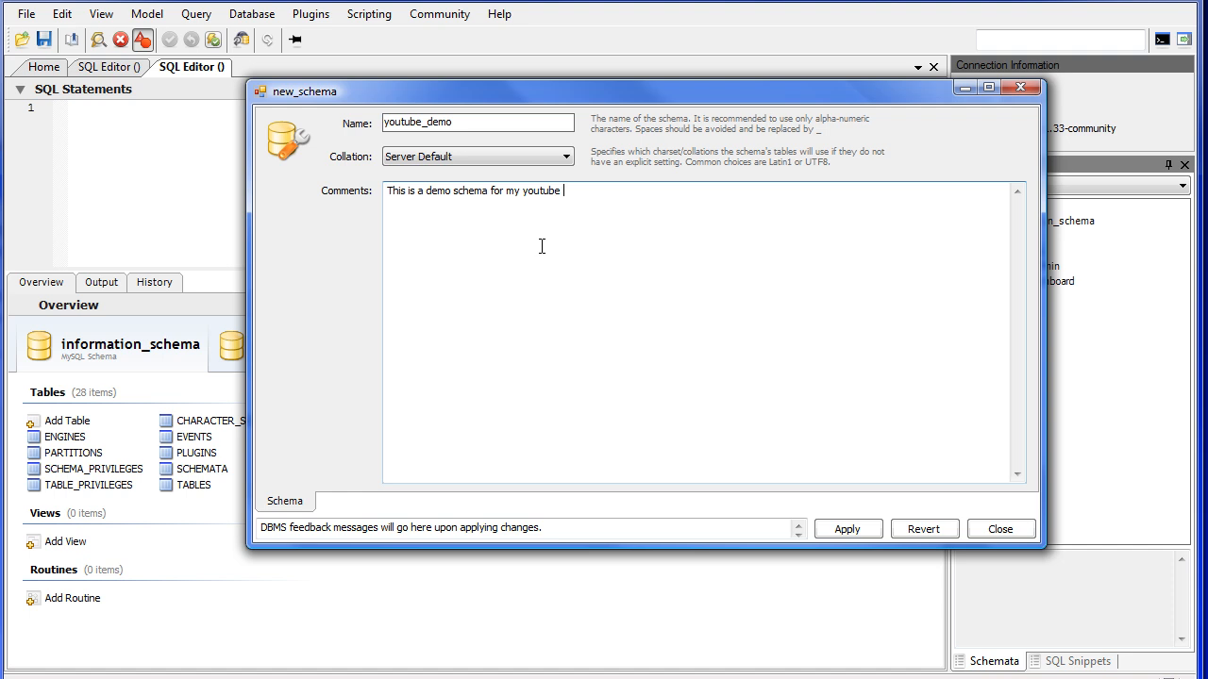
{"action": "type", "text": "tutorial"}
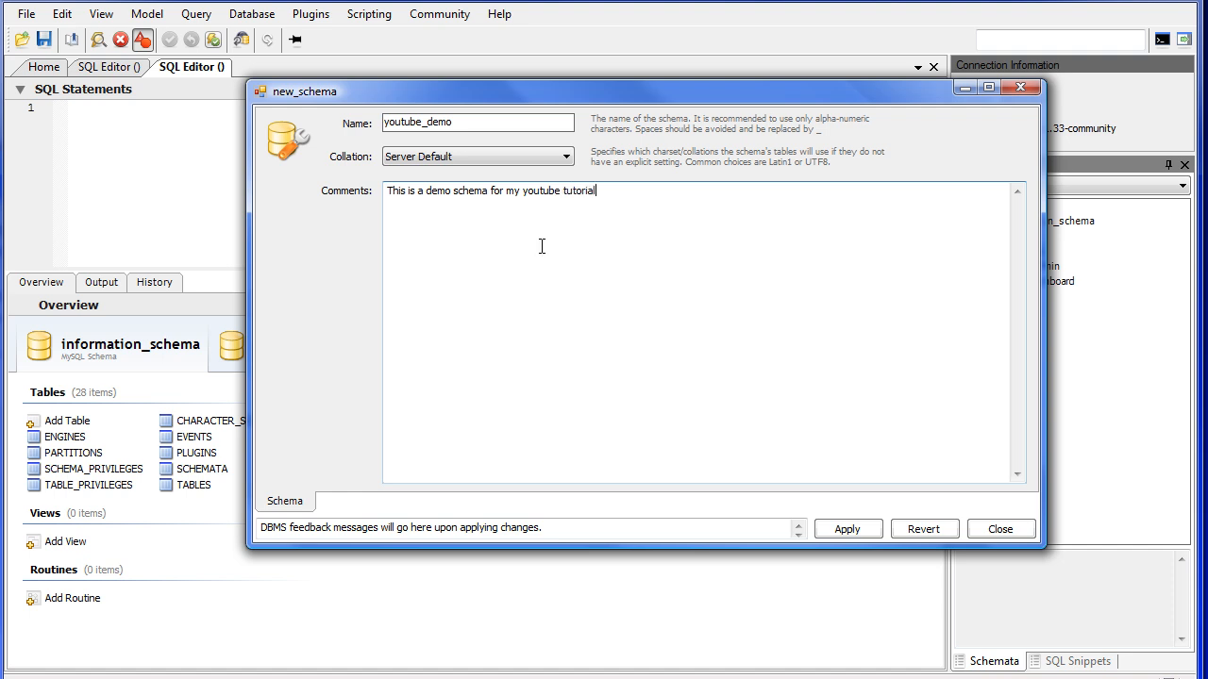
{"action": "mouse_move", "coordinate": [460, 220]}
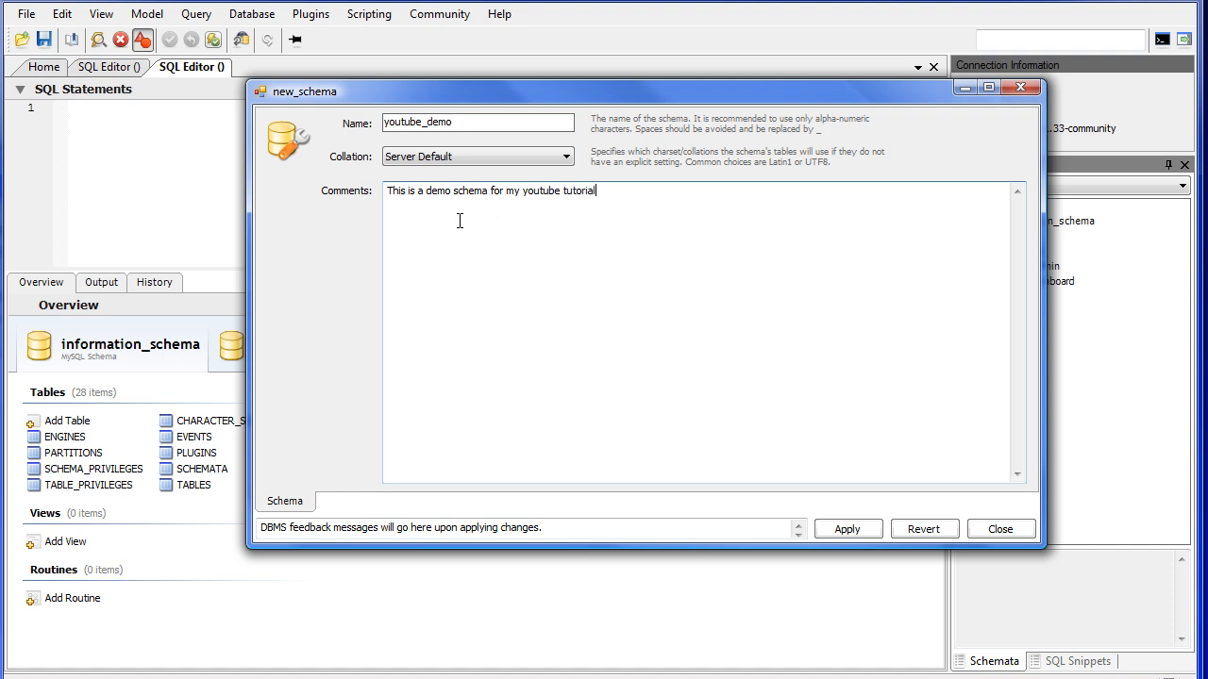
{"action": "mouse_move", "coordinate": [444, 197]}
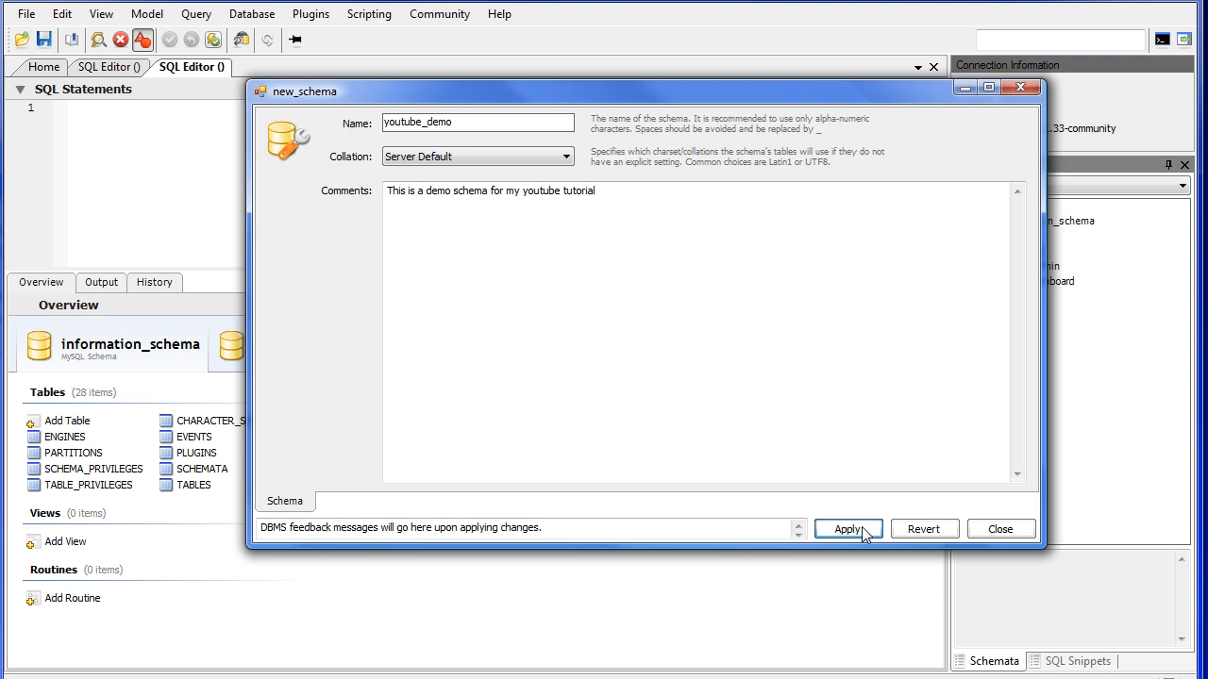
Apply the CREATE SCHEMA script for youtube_demo and close the schema editor
{"action": "left_click", "coordinate": [846, 528]}
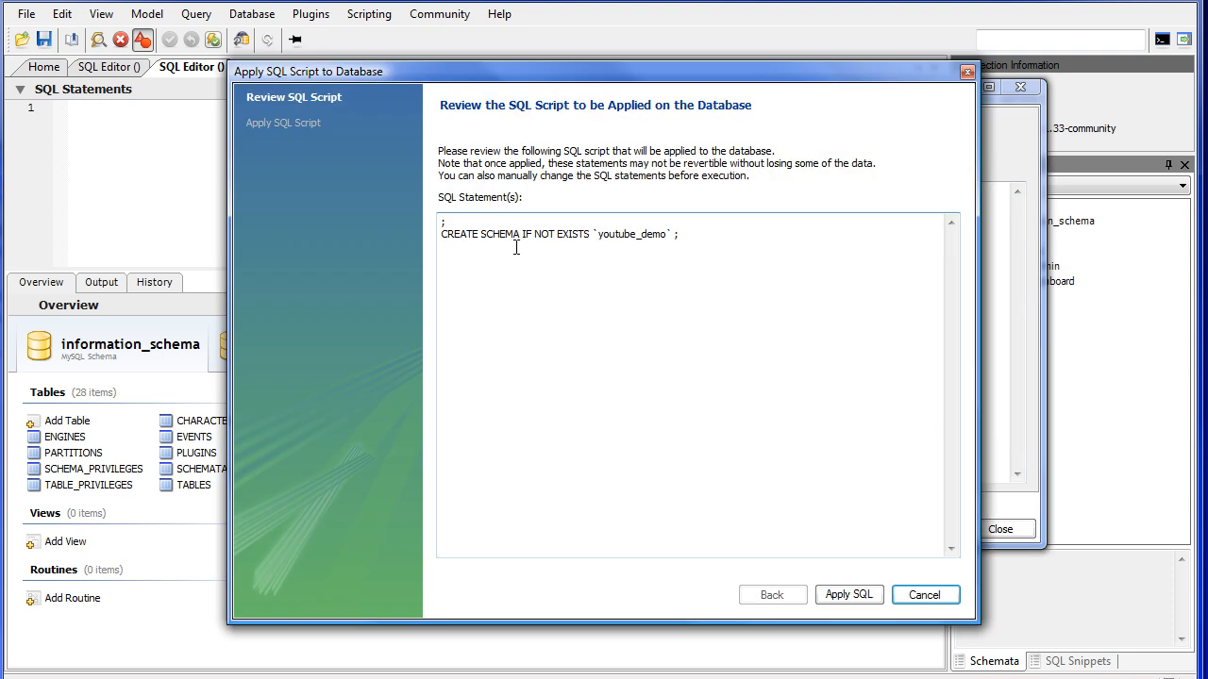
{"action": "mouse_move", "coordinate": [742, 292]}
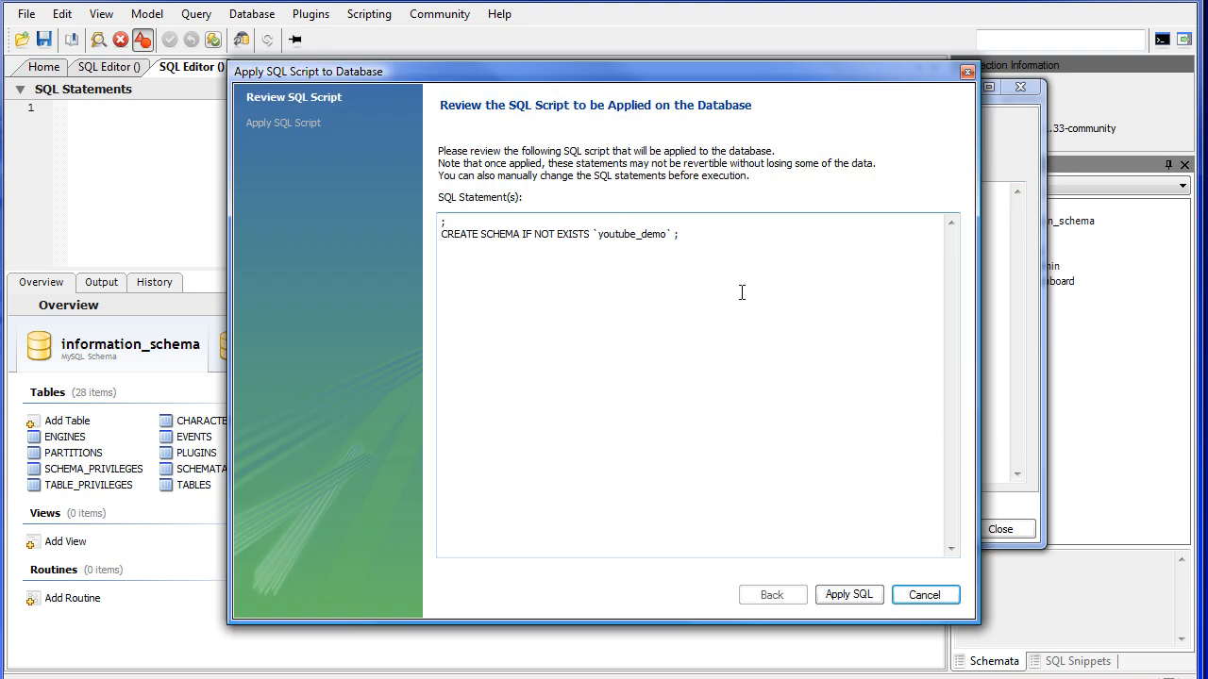
{"action": "mouse_move", "coordinate": [710, 262]}
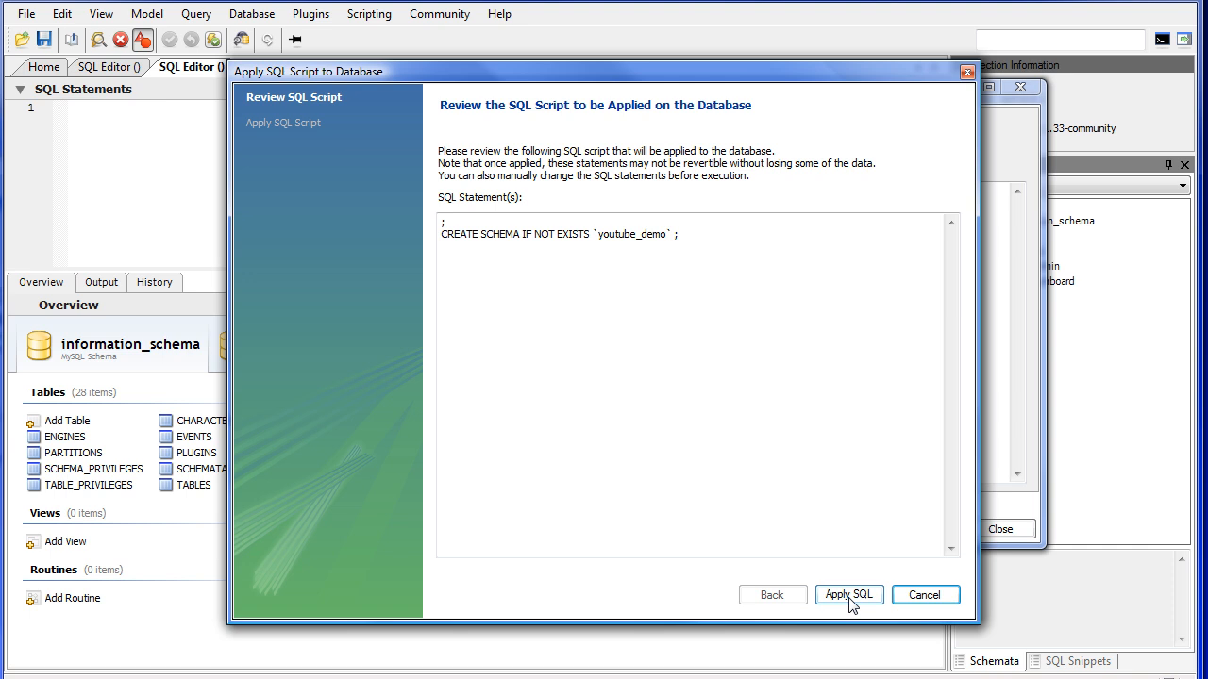
{"action": "left_click", "coordinate": [847, 595]}
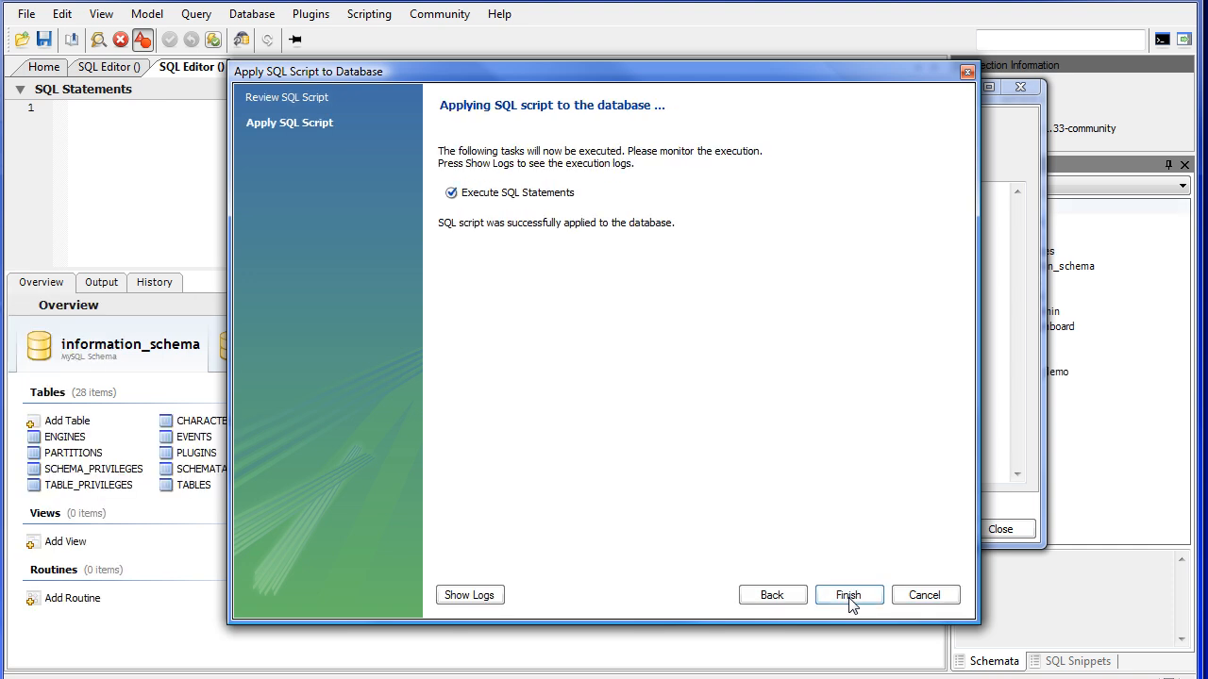
{"action": "mouse_move", "coordinate": [847, 599]}
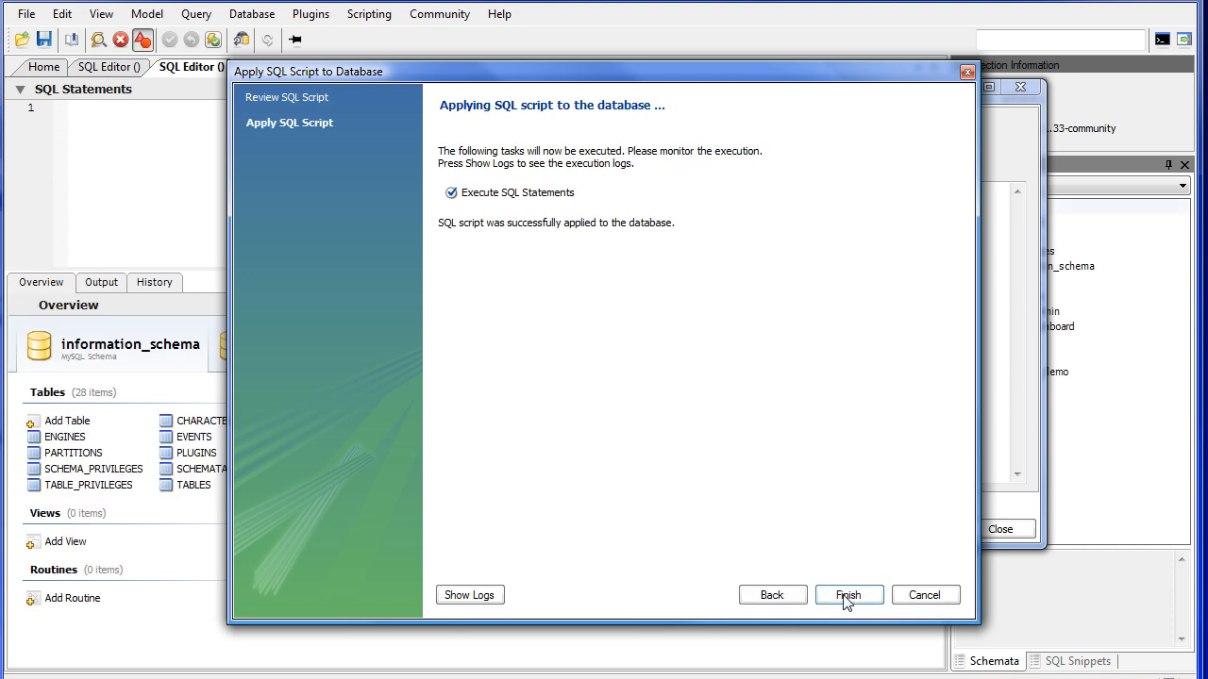
{"action": "mouse_move", "coordinate": [663, 182]}
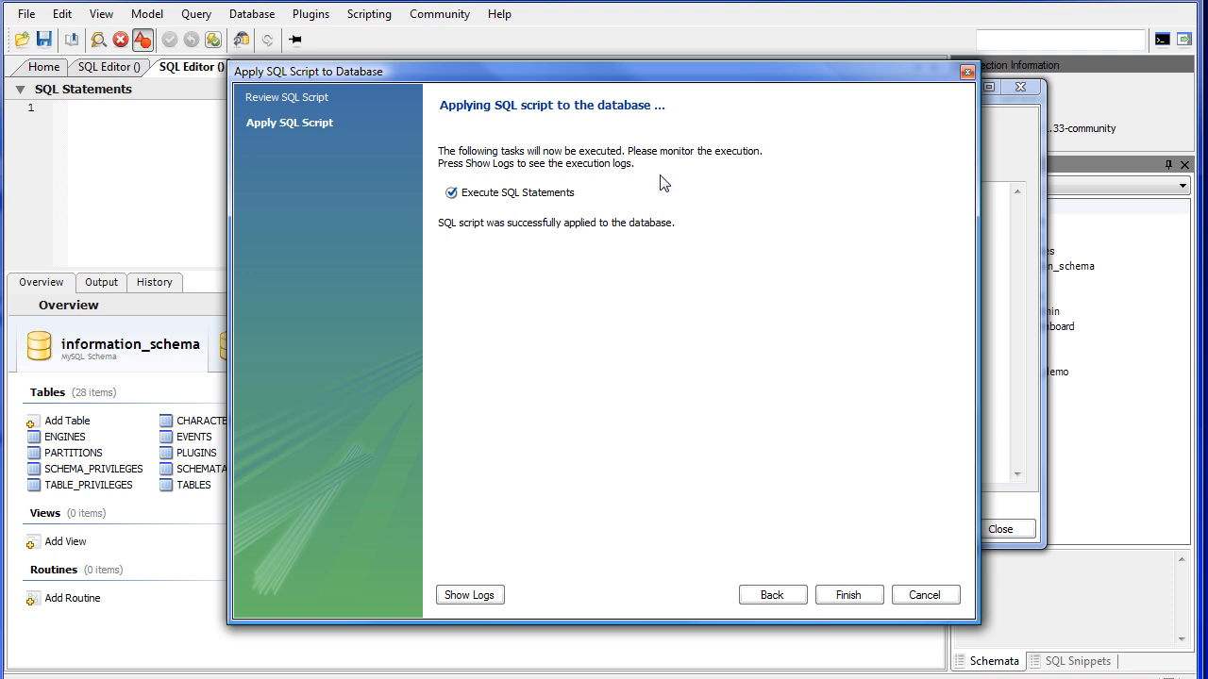
{"action": "mouse_move", "coordinate": [518, 241]}
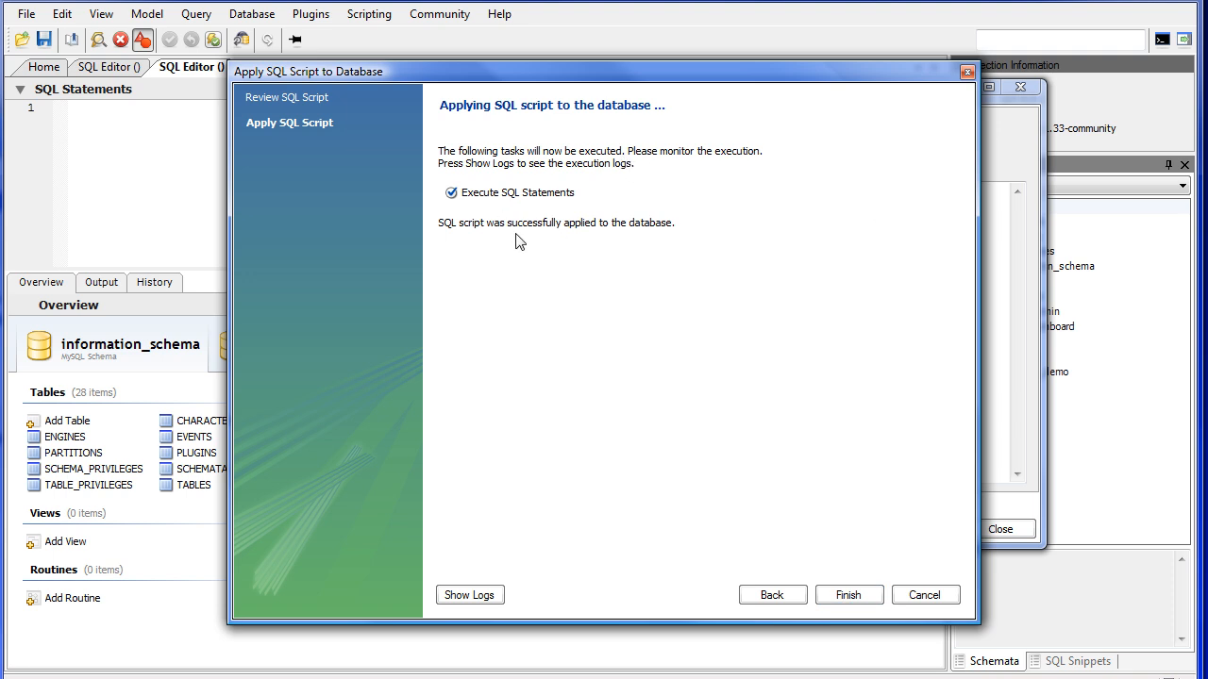
{"action": "left_click", "coordinate": [847, 595]}
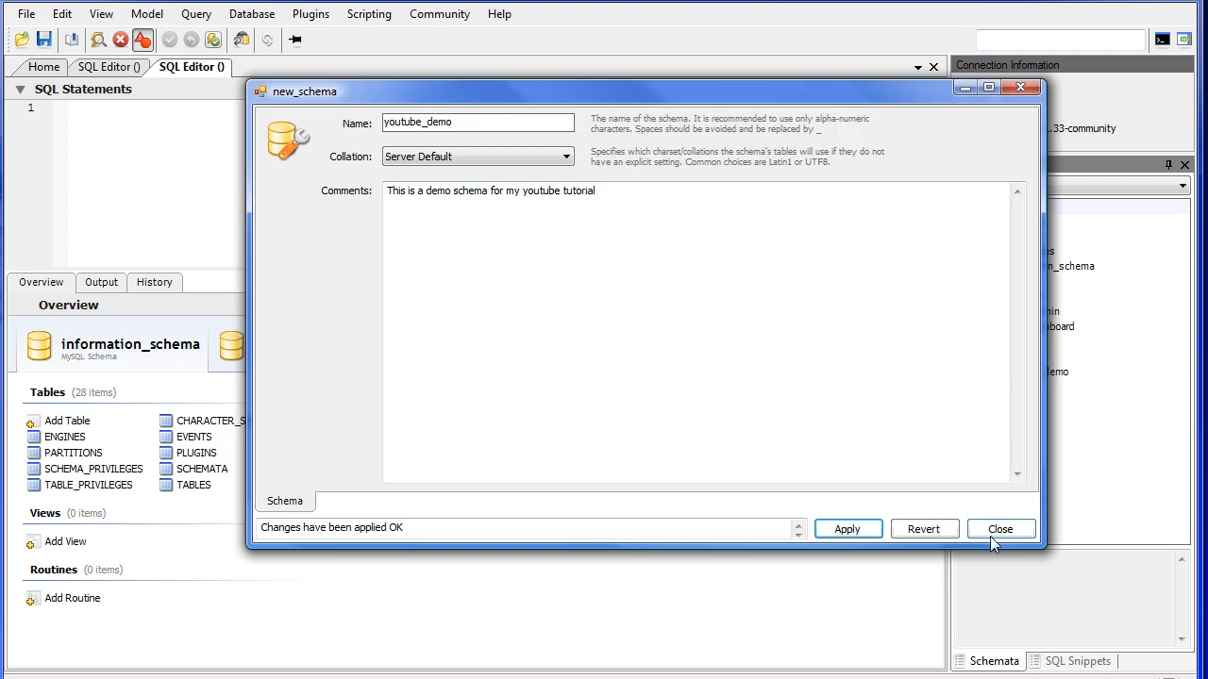
{"action": "left_click", "coordinate": [999, 529]}
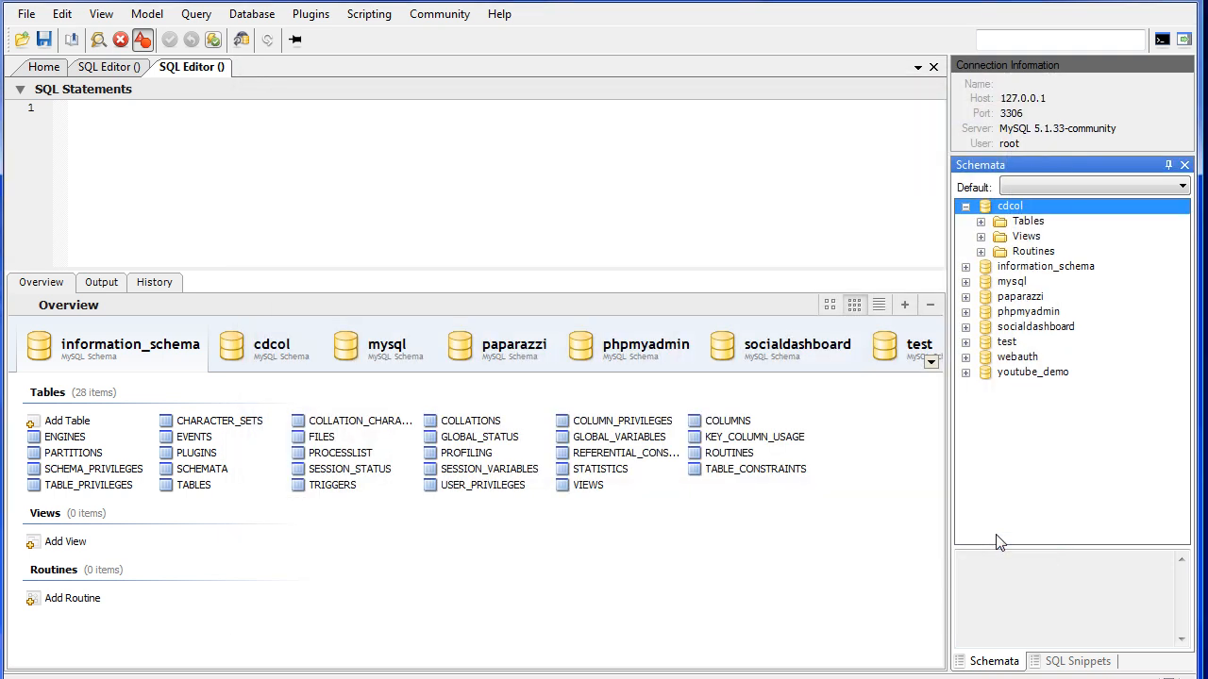
Expand youtube_demo and create a new table from its Tables folder's context menu
{"action": "left_click", "coordinate": [1032, 372]}
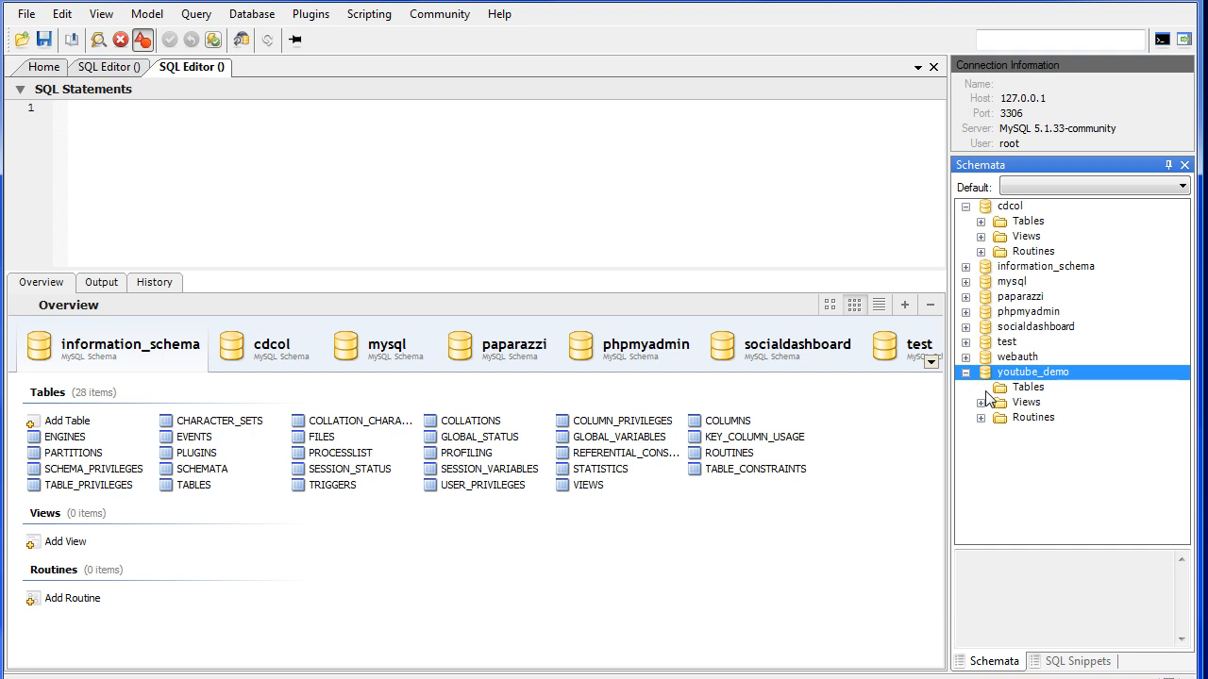
{"action": "mouse_move", "coordinate": [1034, 394]}
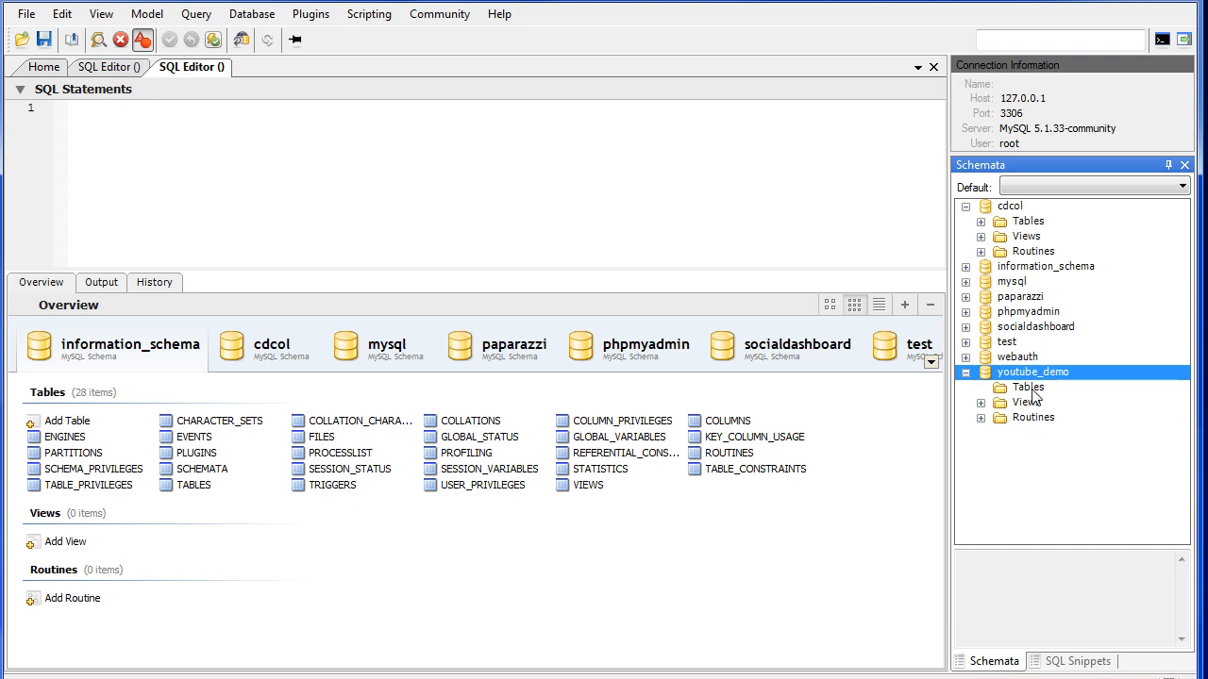
{"action": "left_click", "coordinate": [1027, 387]}
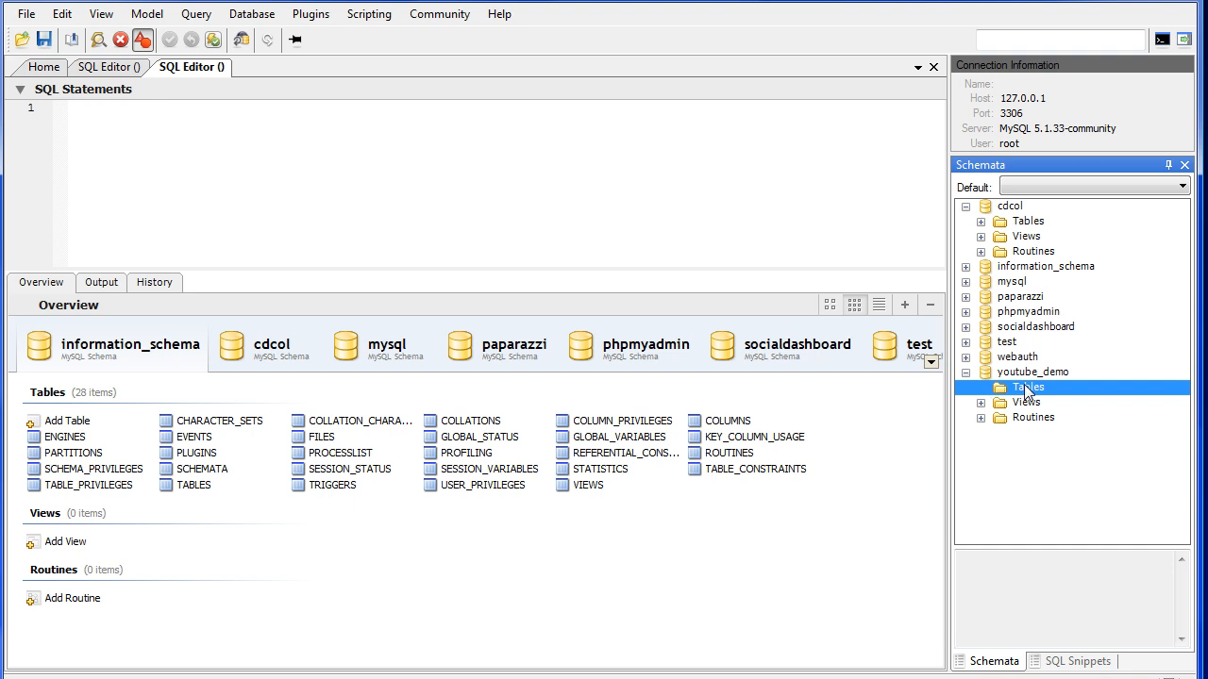
{"action": "mouse_move", "coordinate": [1024, 392]}
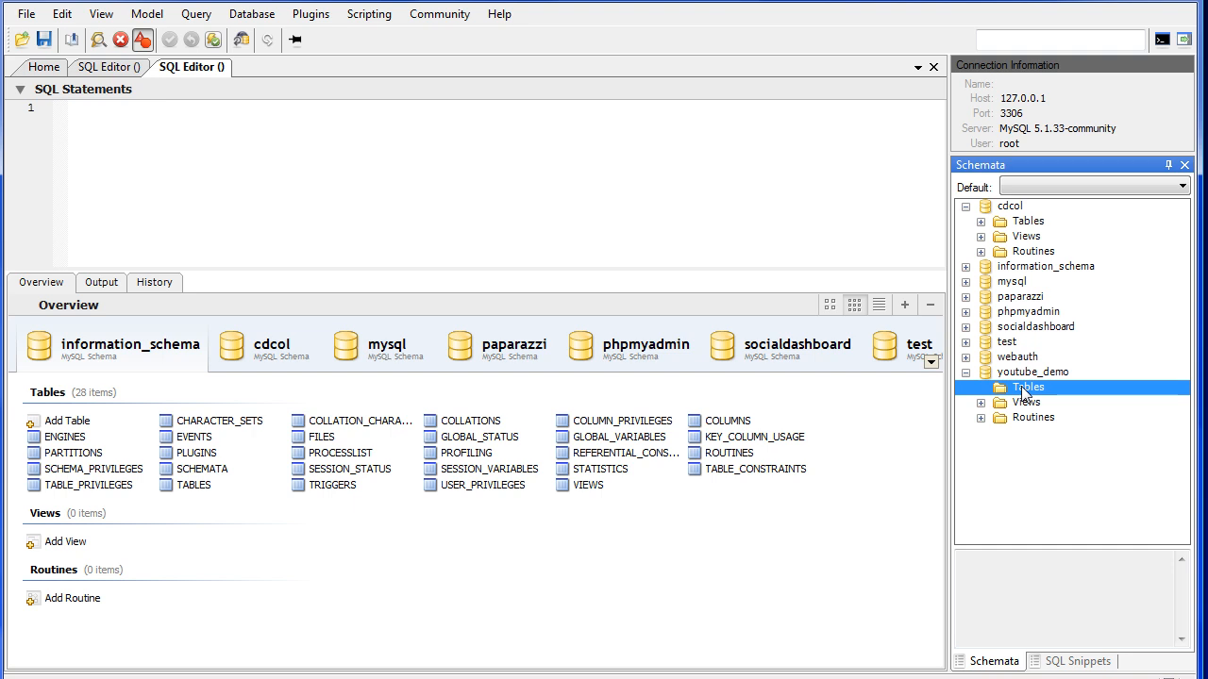
{"action": "right_click", "coordinate": [1026, 387]}
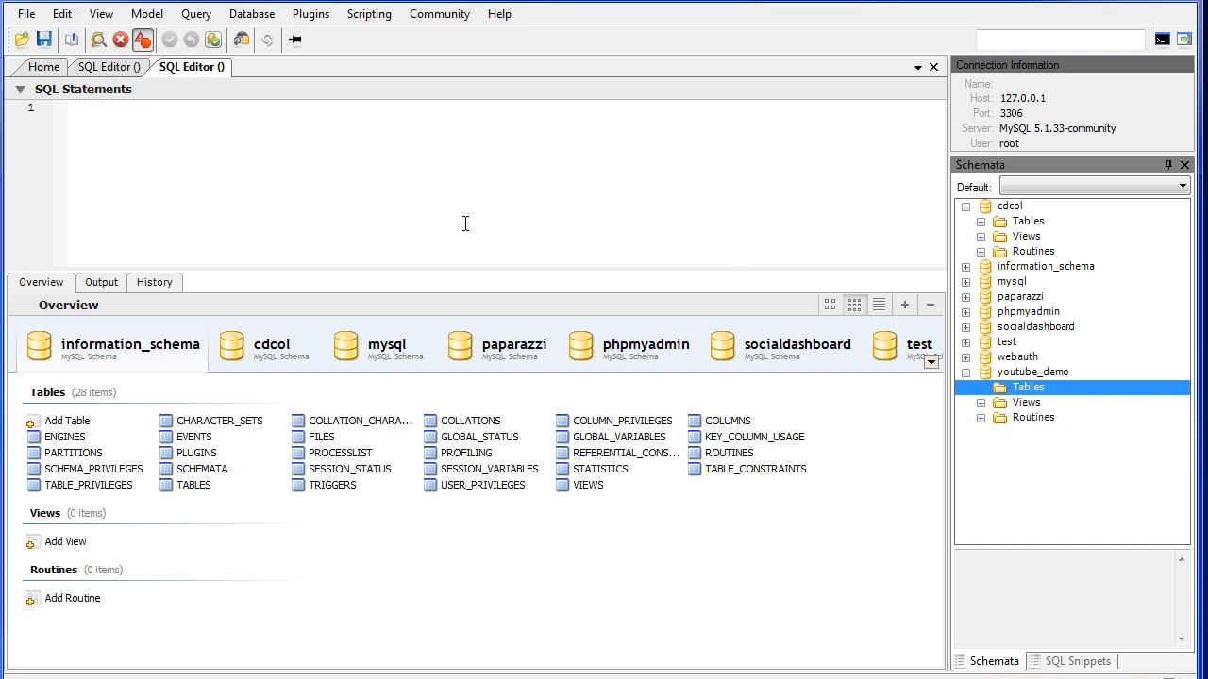
{"action": "left_click", "coordinate": [67, 421]}
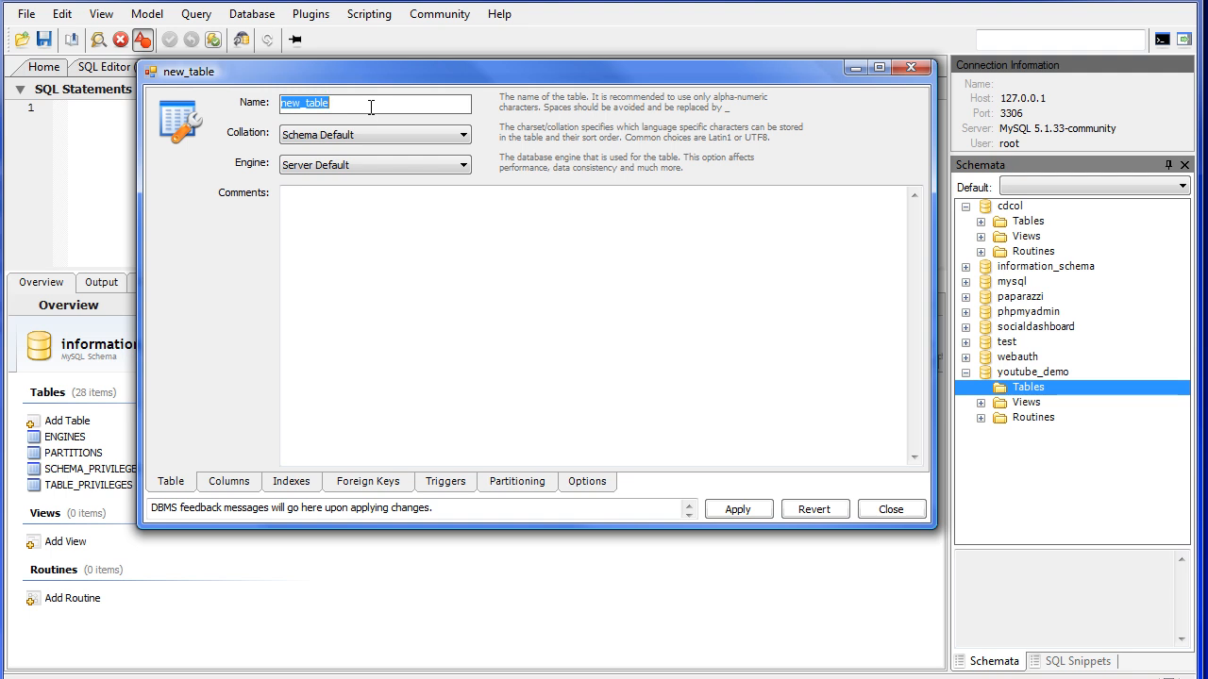
Name the new table members and go to the Columns tab
{"action": "type", "text": "members"}
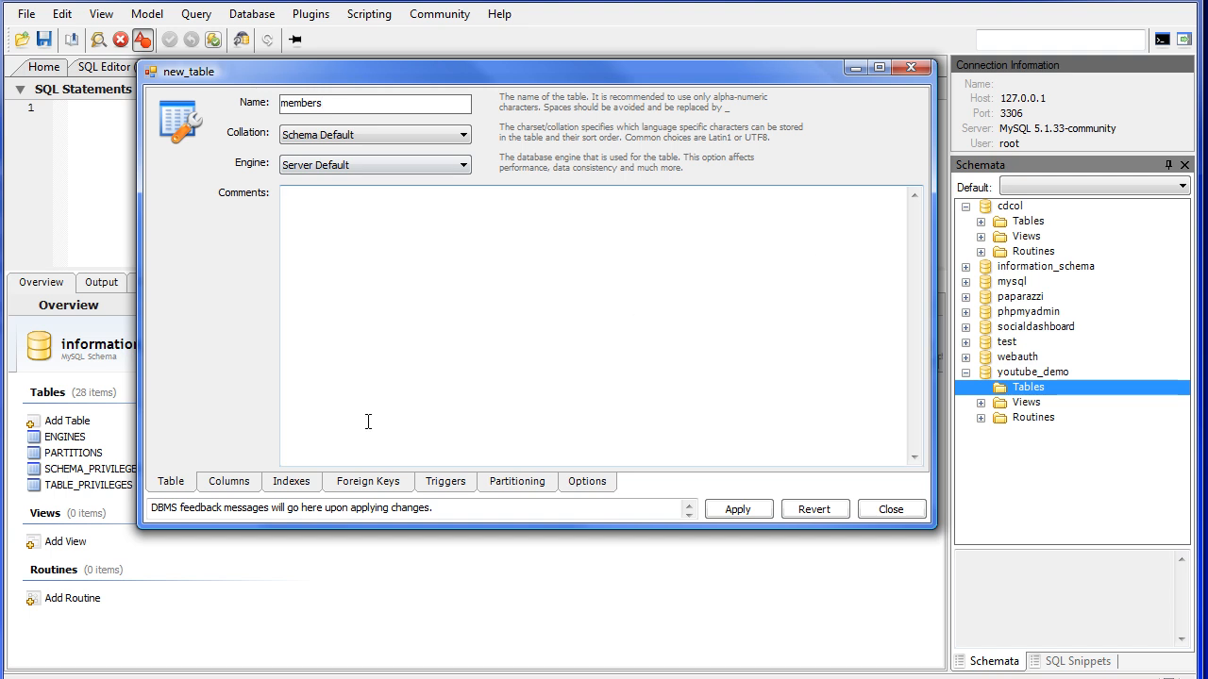
{"action": "left_click", "coordinate": [229, 481]}
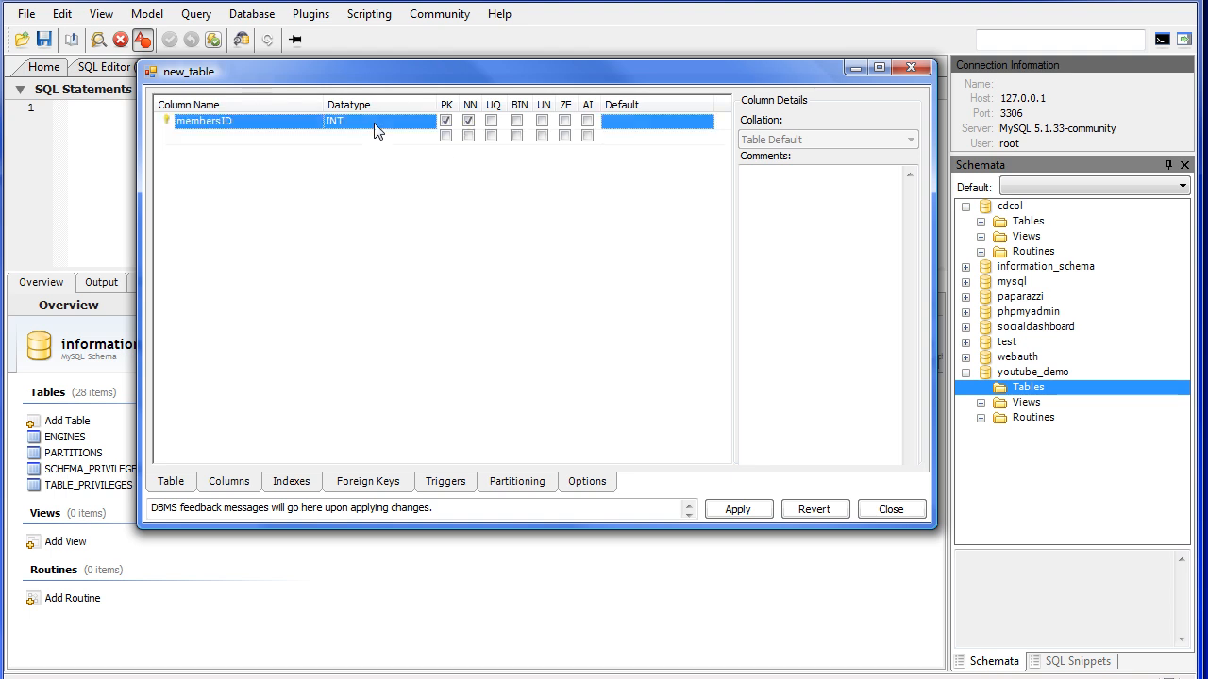
{"action": "mouse_move", "coordinate": [371, 126]}
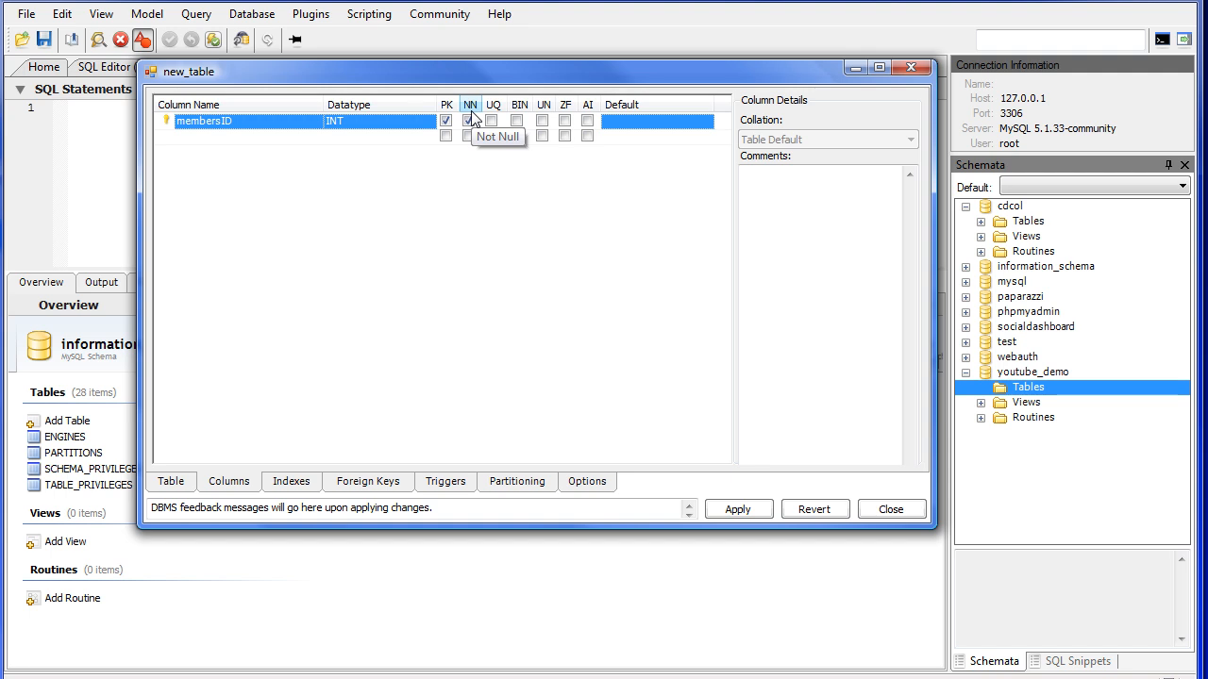
Set the membersID column's flags including auto-increment, then select the next empty row
{"action": "left_click", "coordinate": [469, 121]}
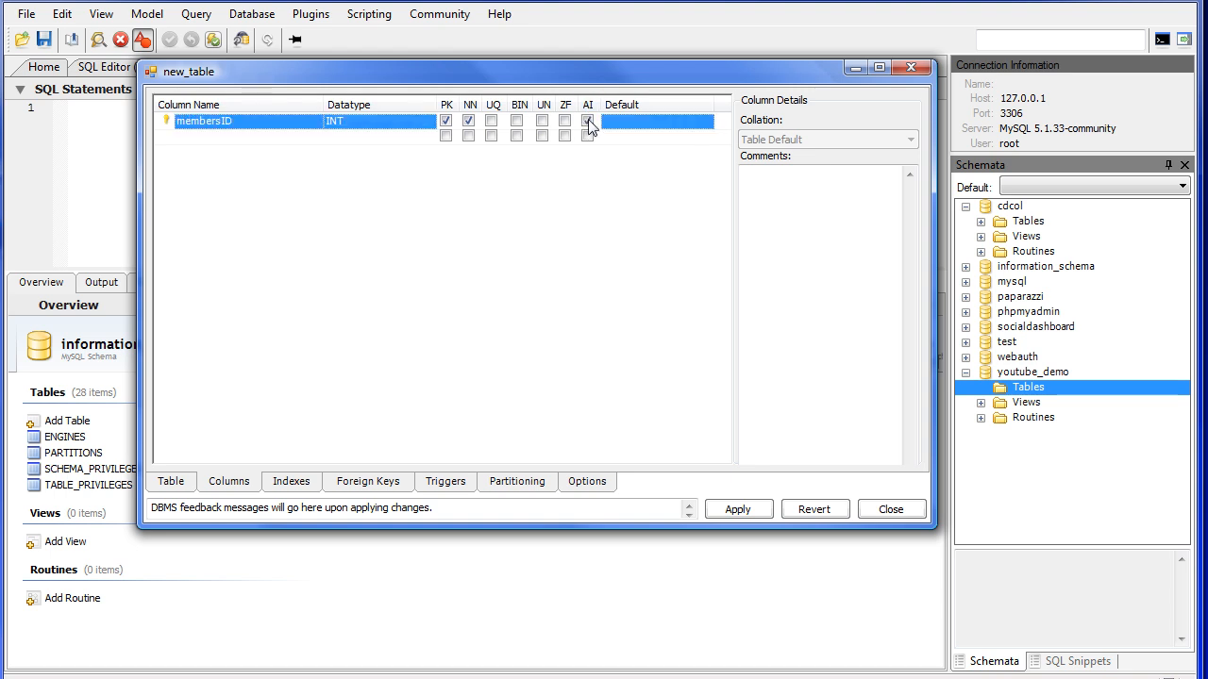
{"action": "mouse_move", "coordinate": [587, 121]}
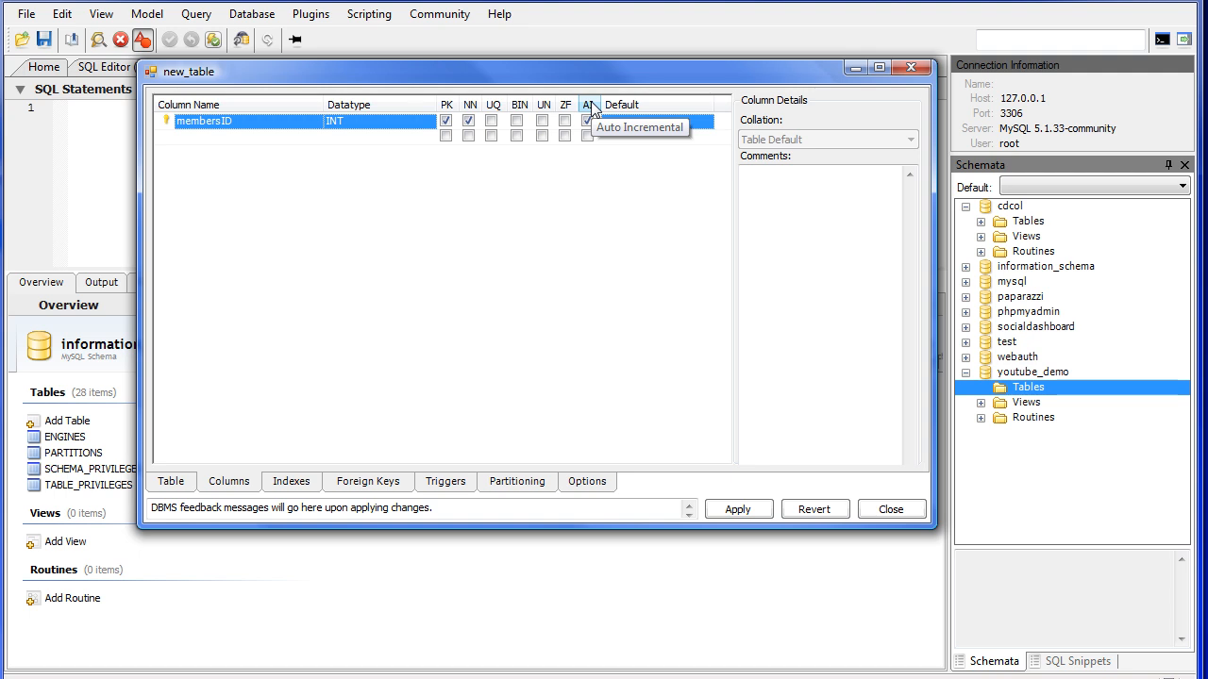
{"action": "left_click", "coordinate": [587, 120]}
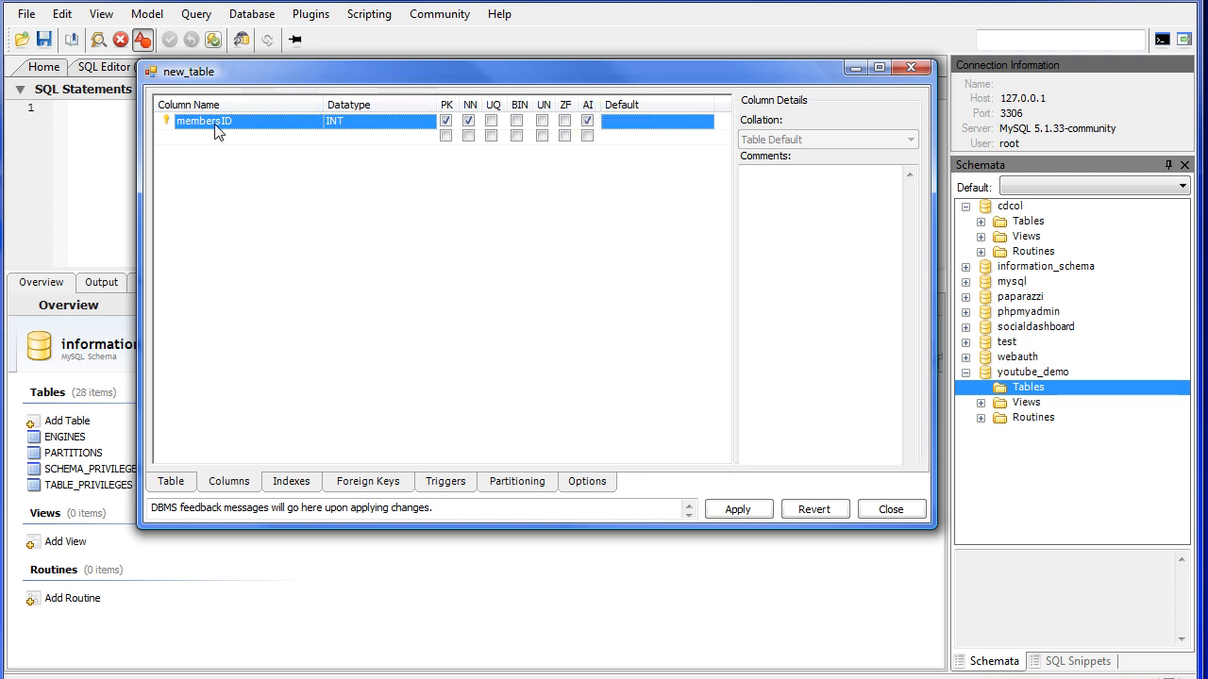
{"action": "left_click", "coordinate": [243, 135]}
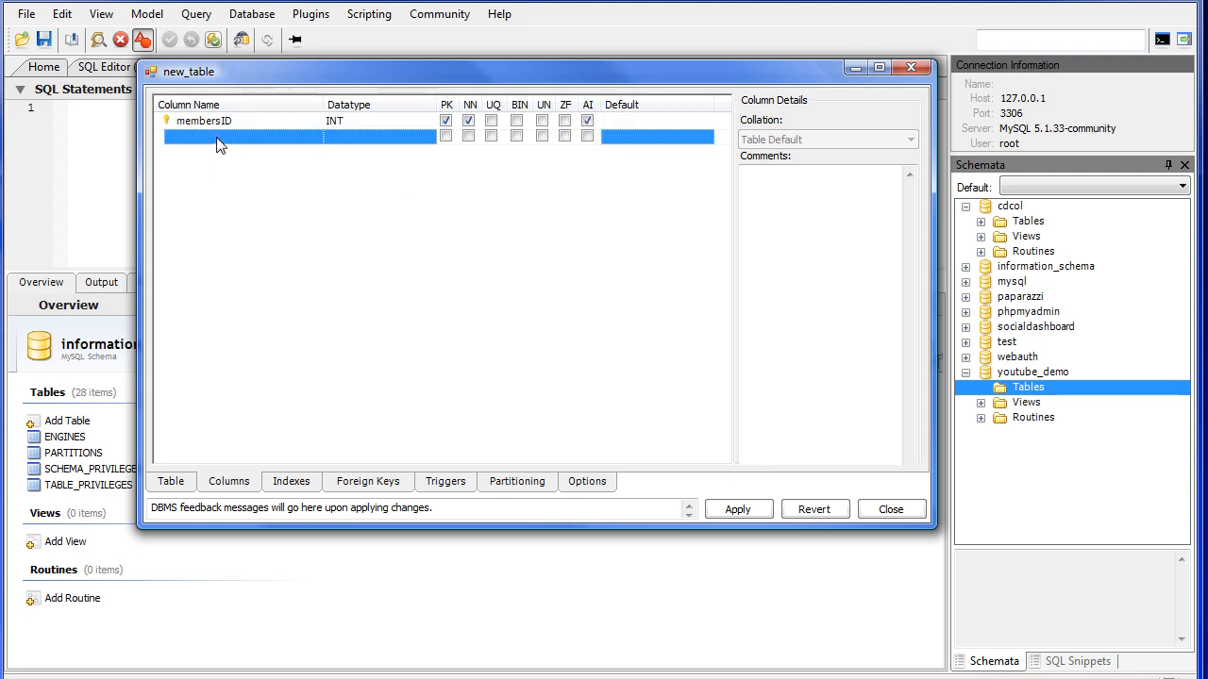
Add columns memberName and memberAddress as VARCHAR(255) and memberPhone as VARCHAR(24)
{"action": "left_click", "coordinate": [243, 138]}
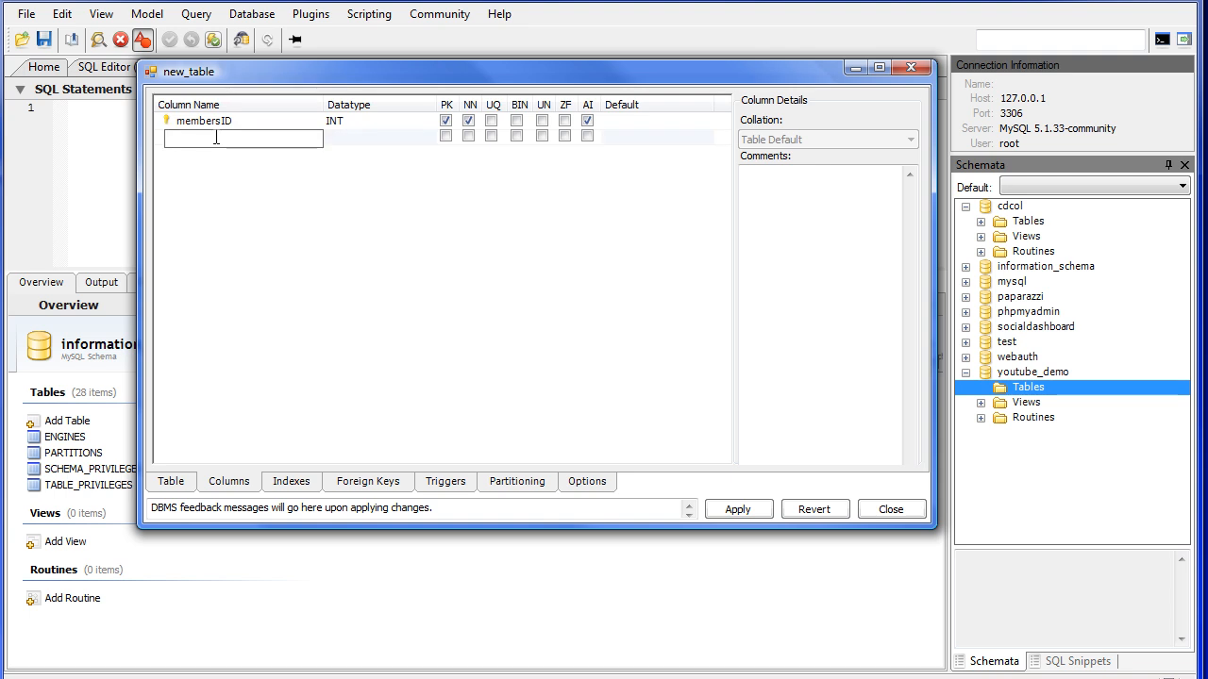
{"action": "type", "text": "memberName"}
{"action": "left_click", "coordinate": [380, 139]}
{"action": "type", "text": "VARCHAR("}
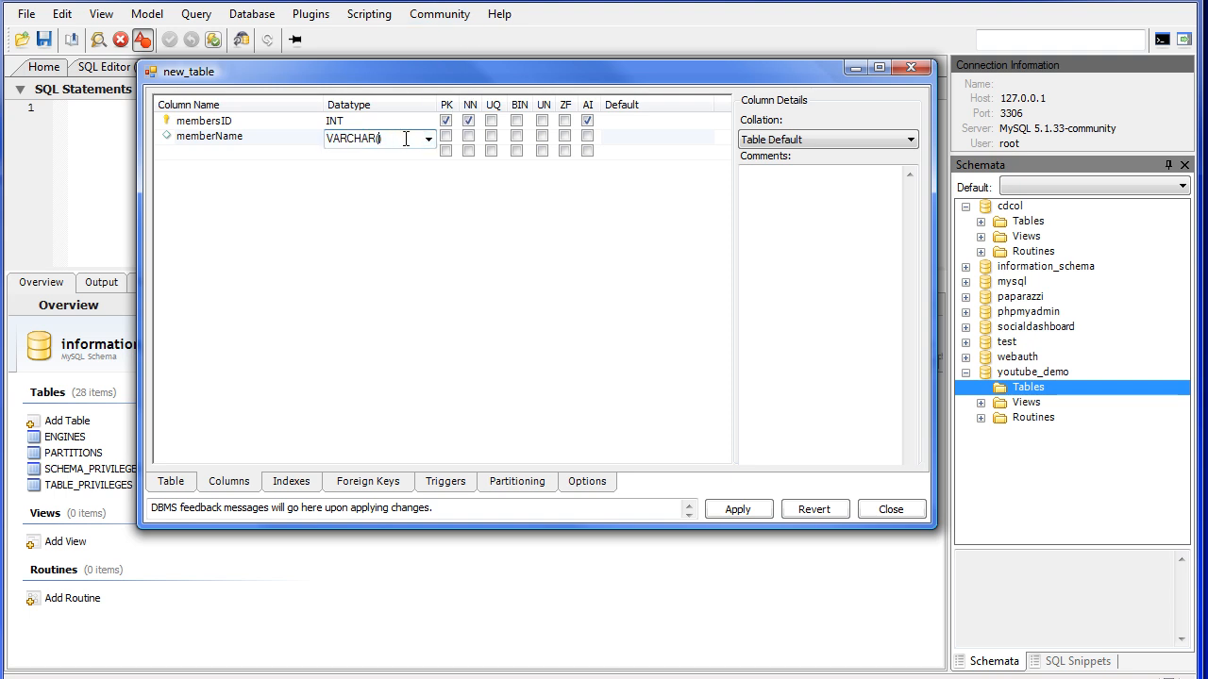
{"action": "type", "text": "255"}
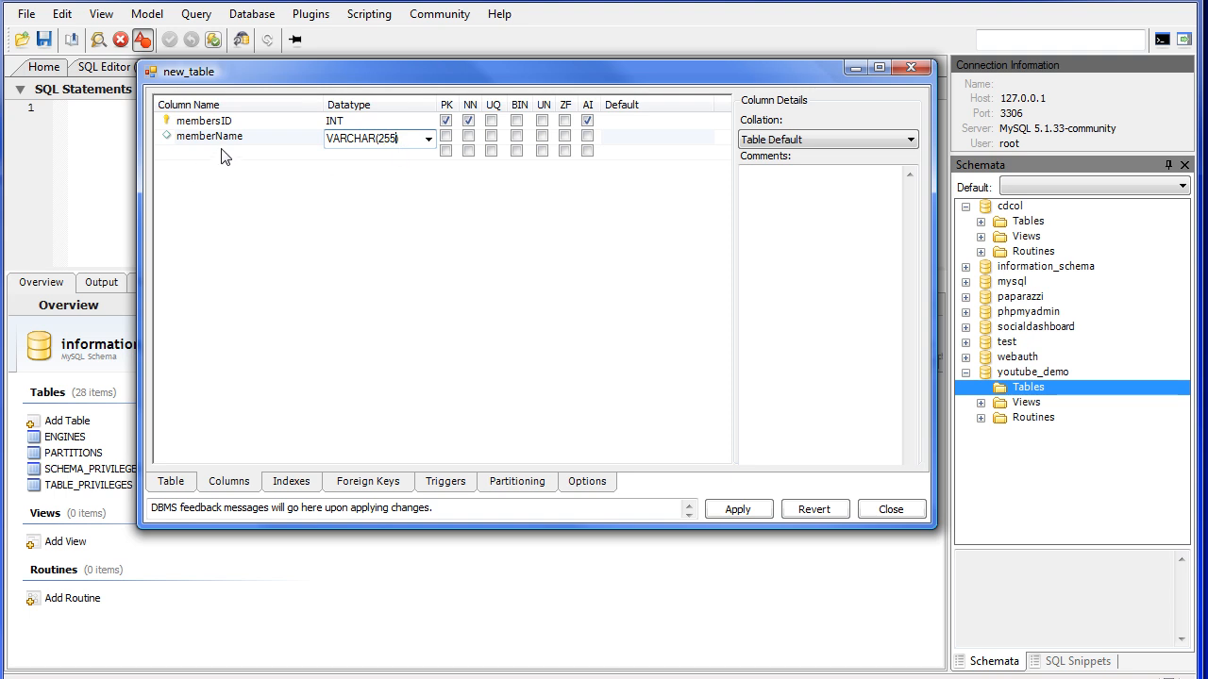
{"action": "mouse_move", "coordinate": [233, 164]}
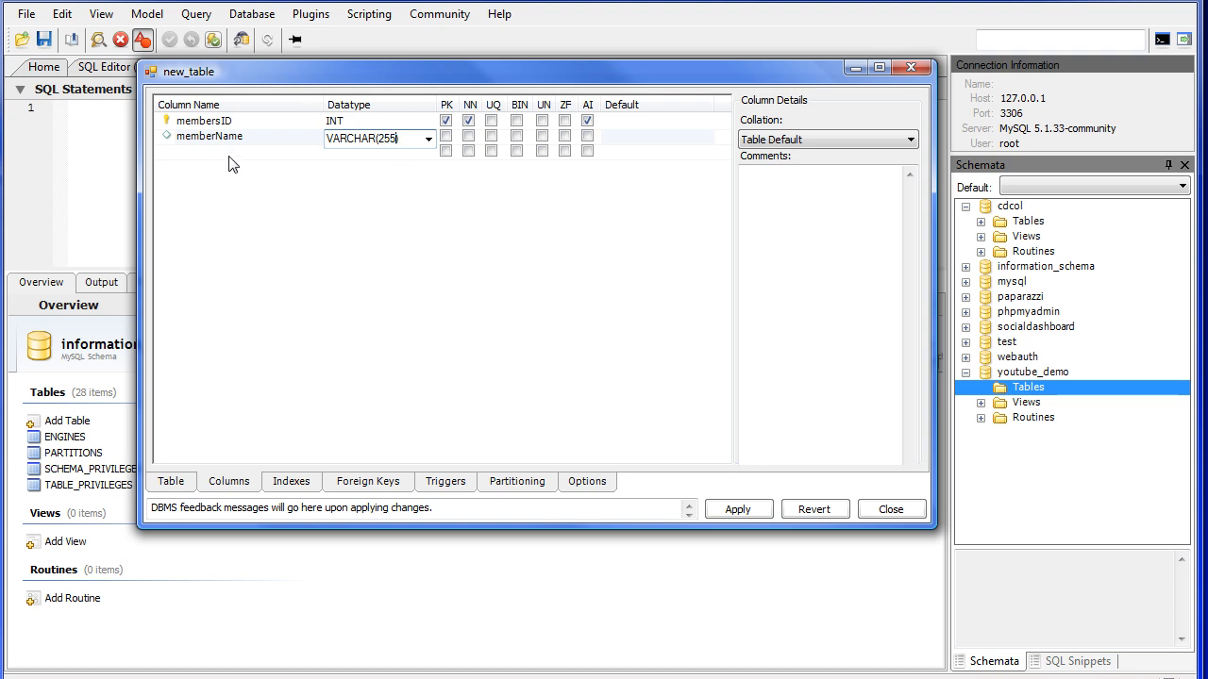
{"action": "left_click", "coordinate": [236, 151]}
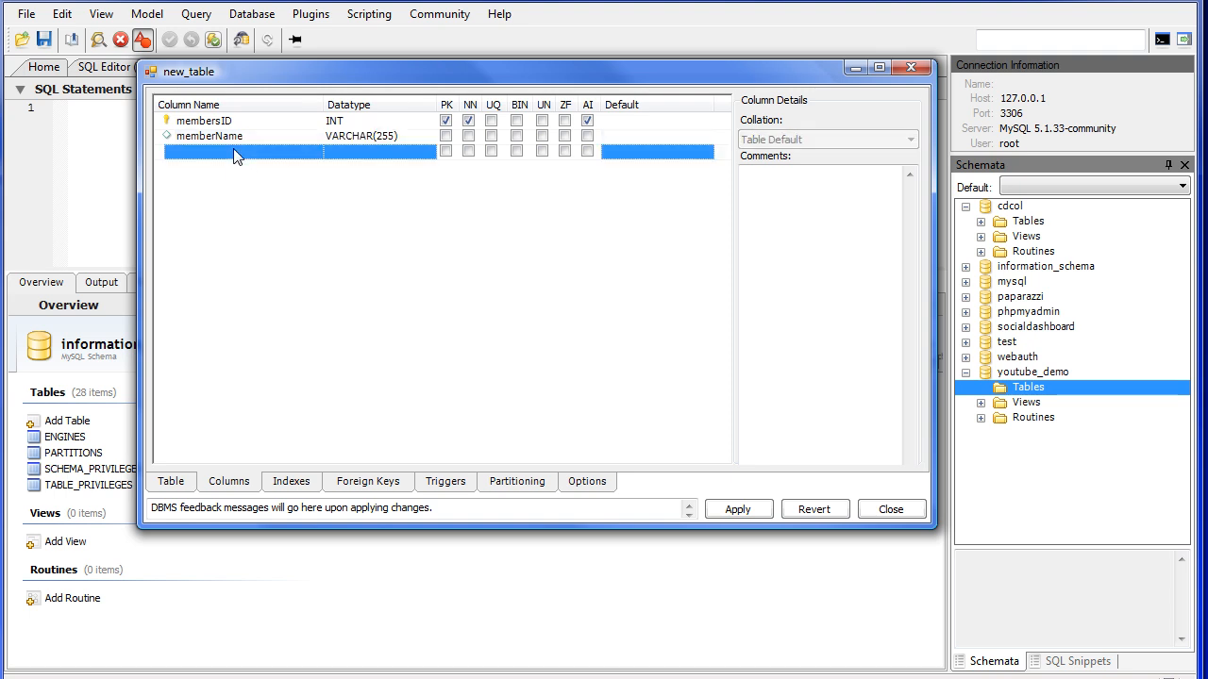
{"action": "left_click", "coordinate": [236, 153]}
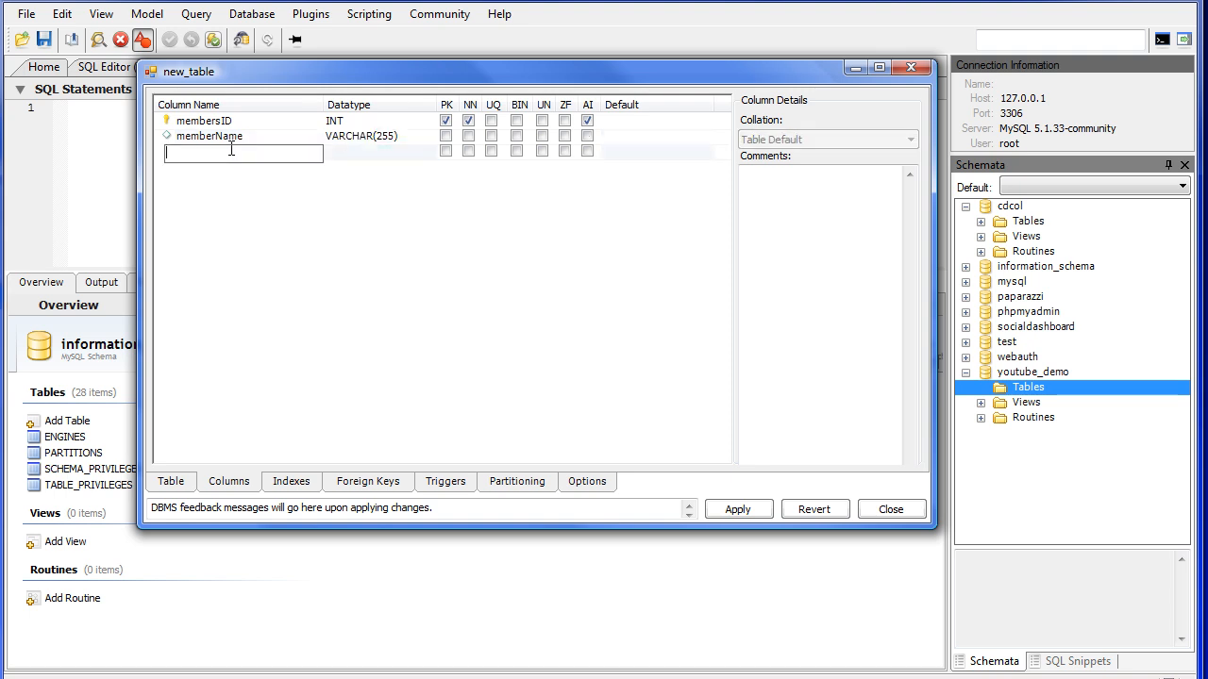
{"action": "type", "text": "memberAddress"}
{"action": "left_click", "coordinate": [379, 153]}
{"action": "type", "text": "VARCHAR(255"}
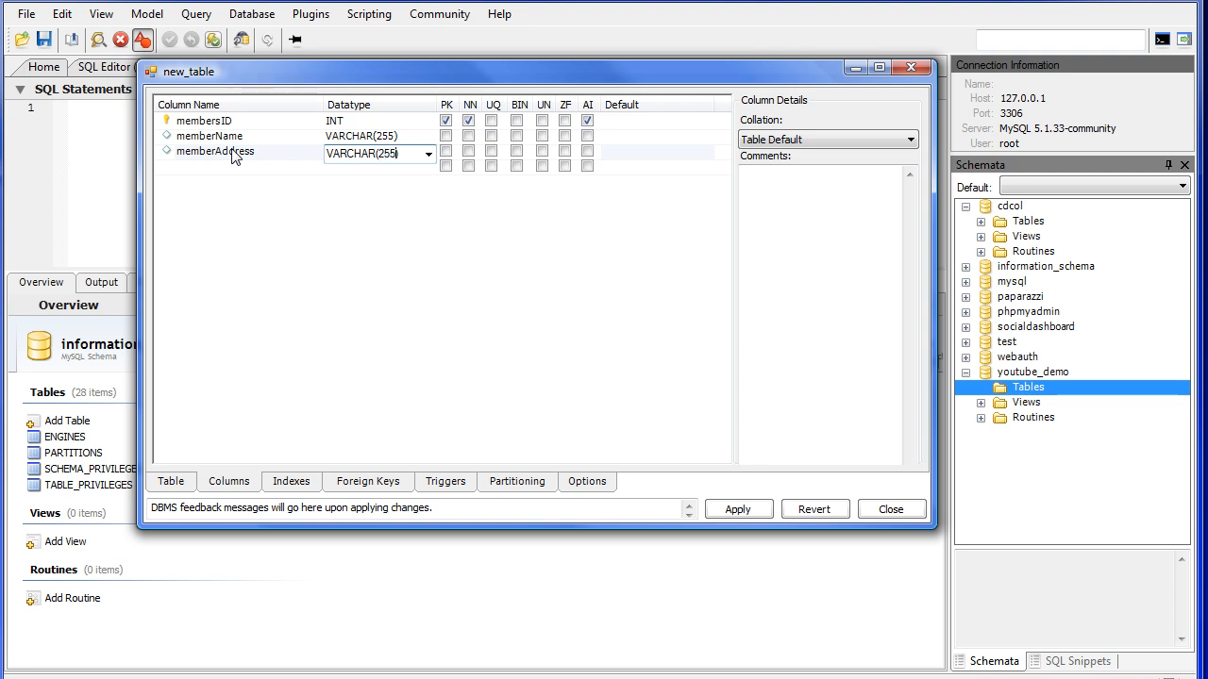
{"action": "mouse_move", "coordinate": [243, 176]}
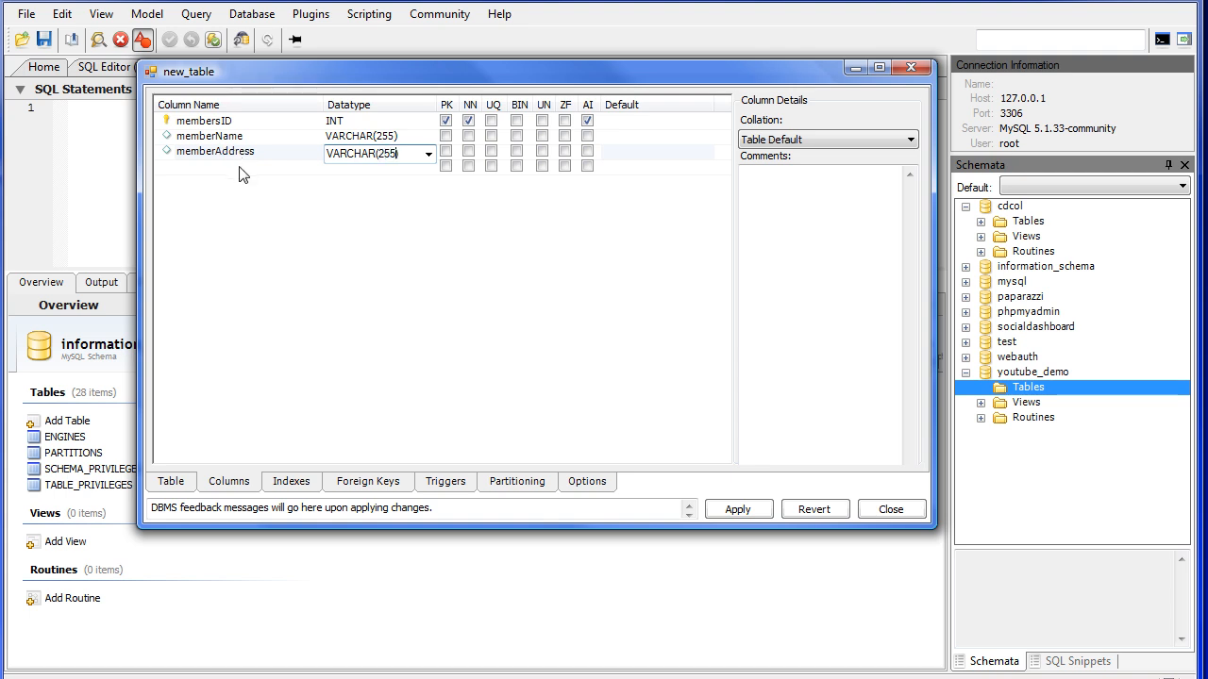
{"action": "left_click", "coordinate": [243, 166]}
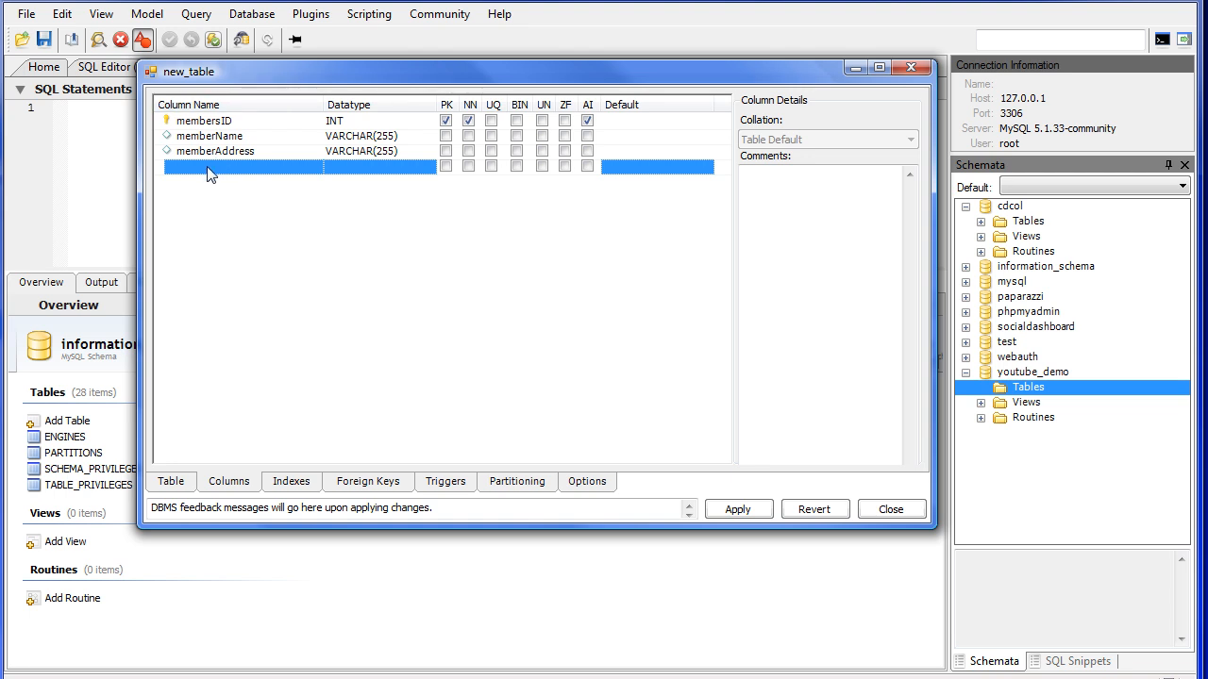
{"action": "type", "text": "memb"}
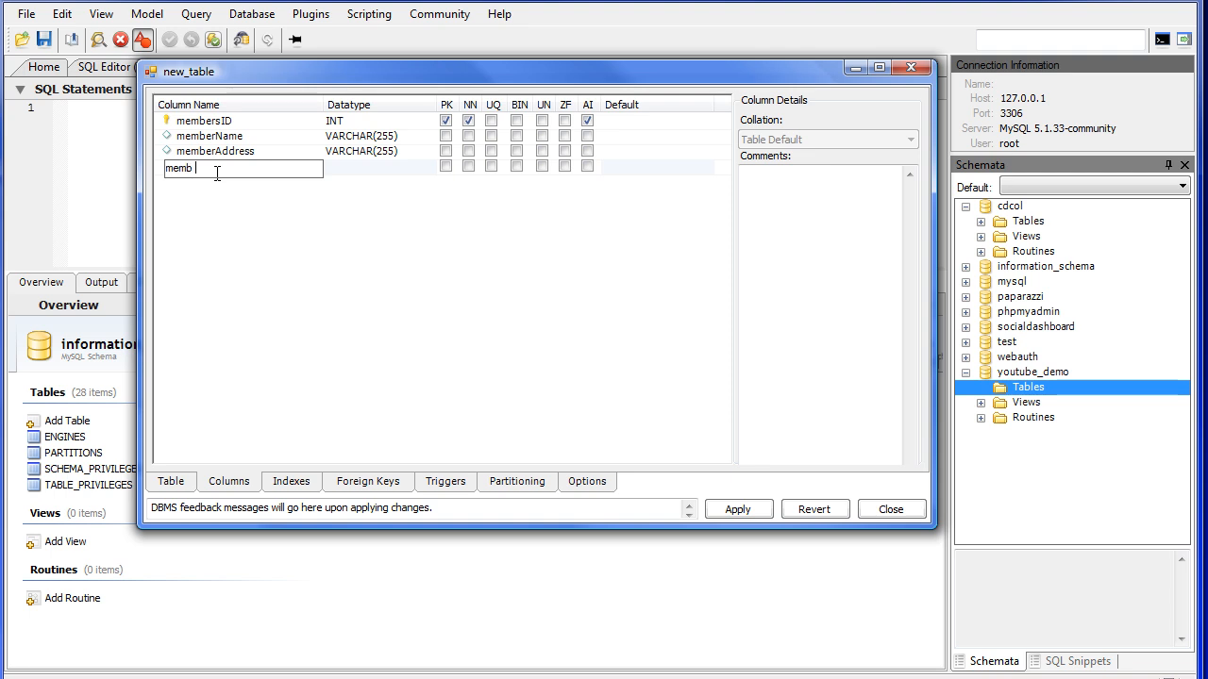
{"action": "type", "text": "erPhone"}
{"action": "left_click", "coordinate": [380, 168]}
{"action": "type", "text": "VARCHAR(24"}
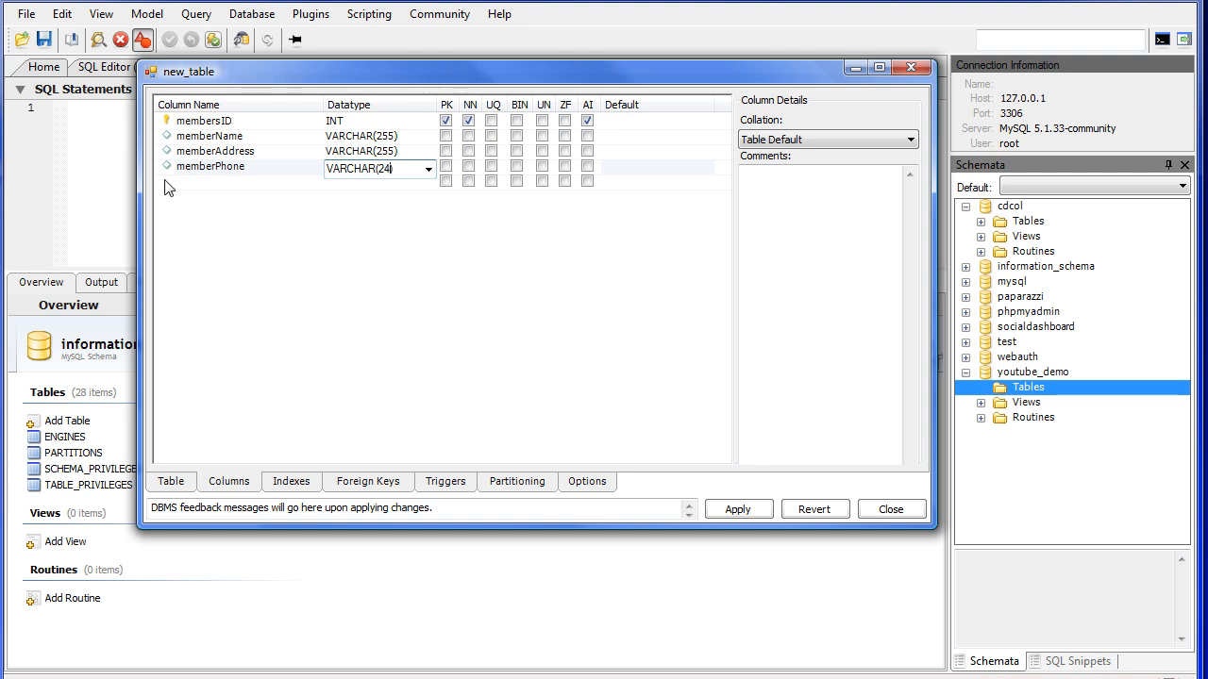
{"action": "left_click", "coordinate": [236, 181]}
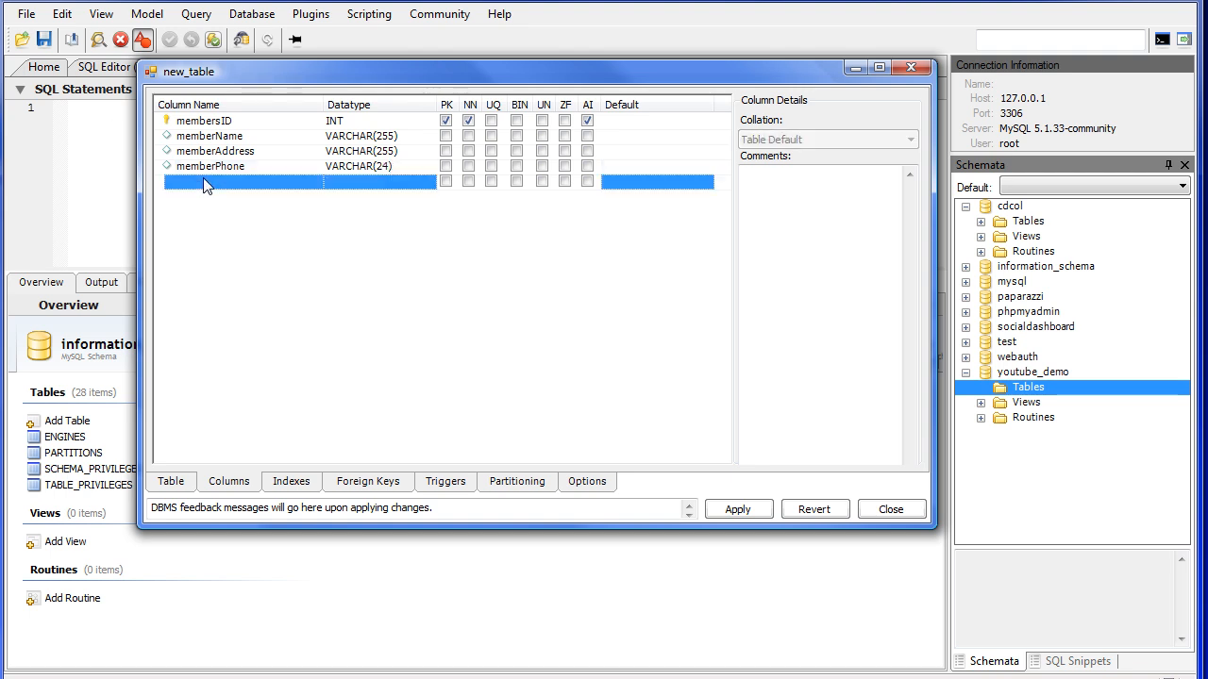
Add columns memberState and memberZip, both of type VARCHAR(24)
{"action": "left_click", "coordinate": [241, 181]}
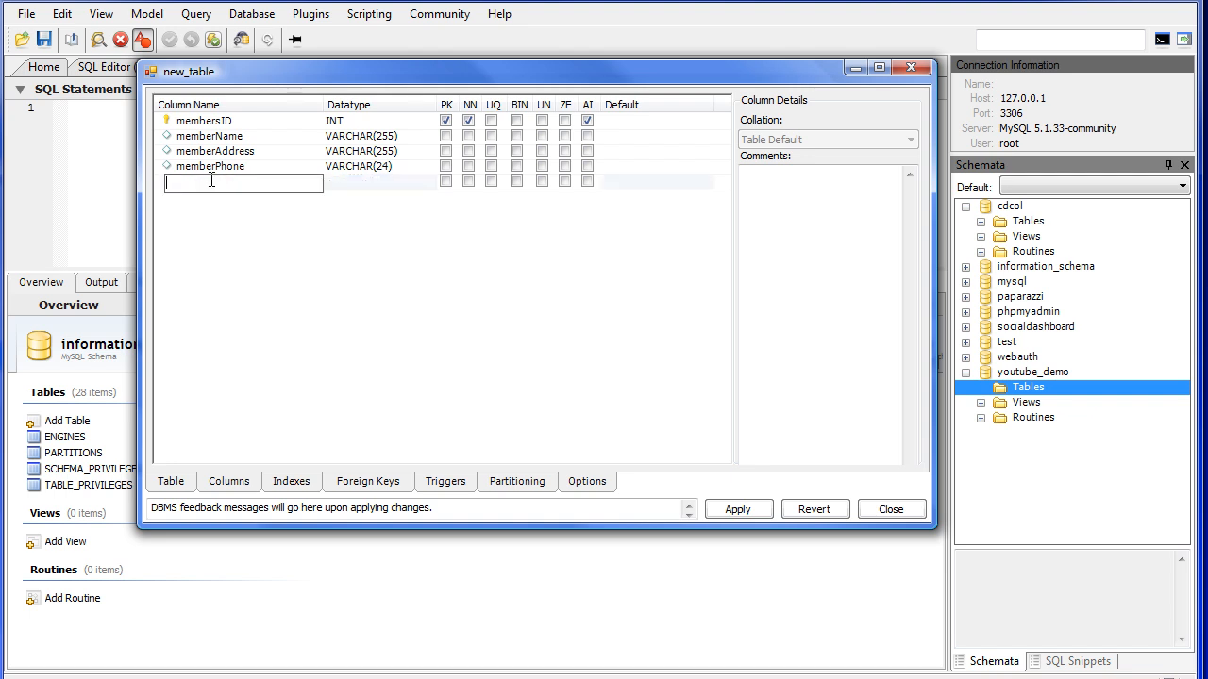
{"action": "type", "text": "Memb"}
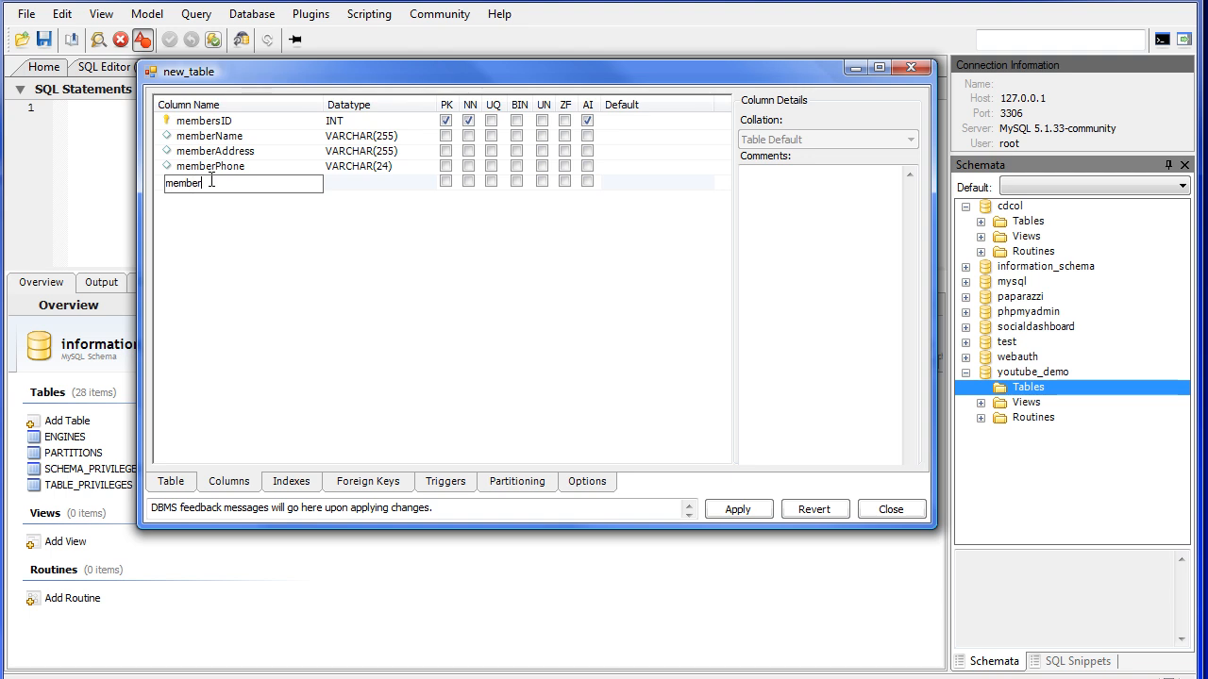
{"action": "type", "text": "State"}
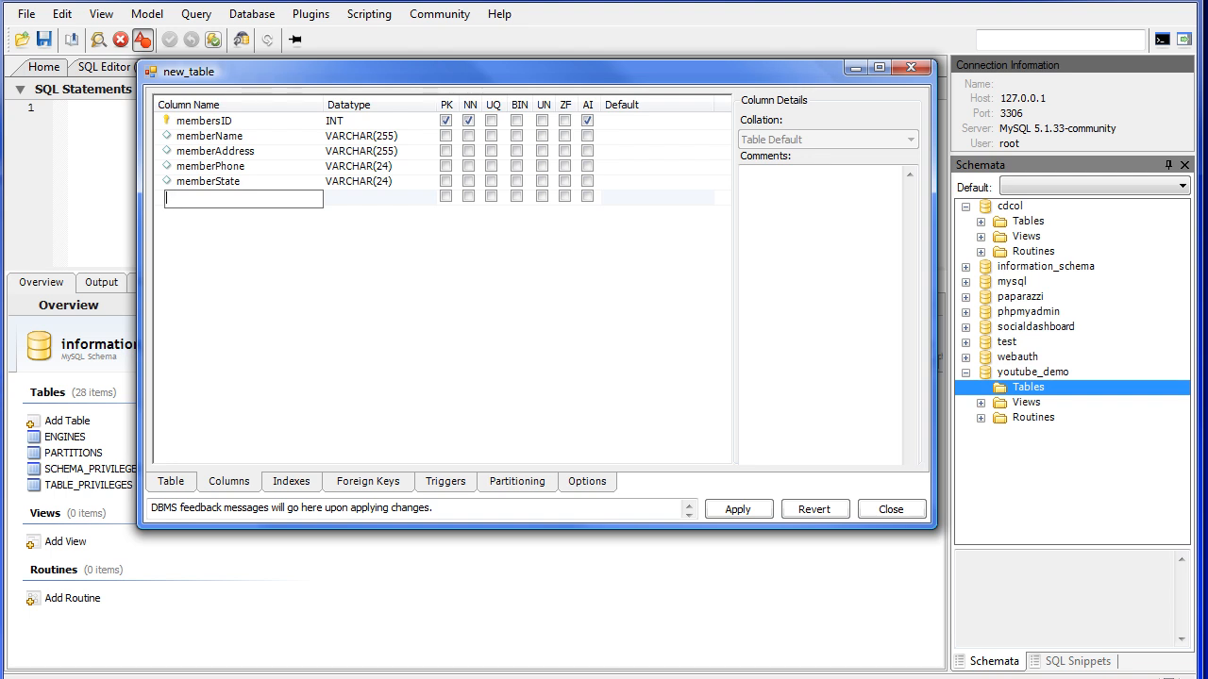
{"action": "type", "text": "memberZ"}
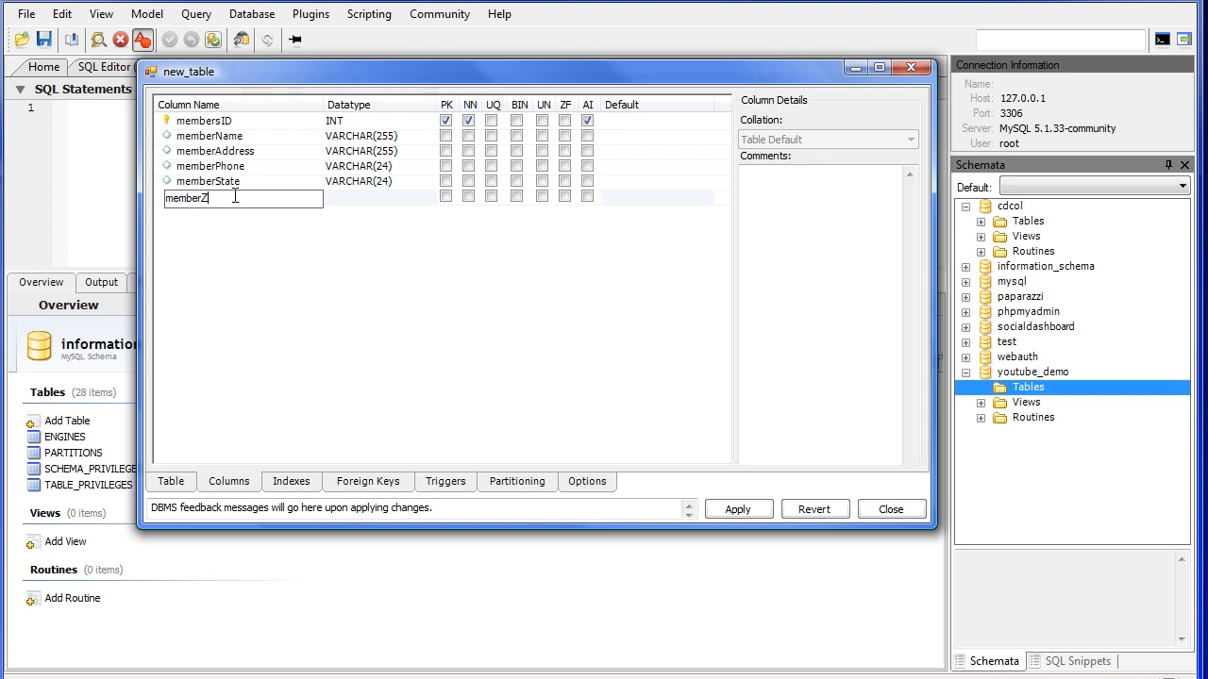
{"action": "type", "text": "ip"}
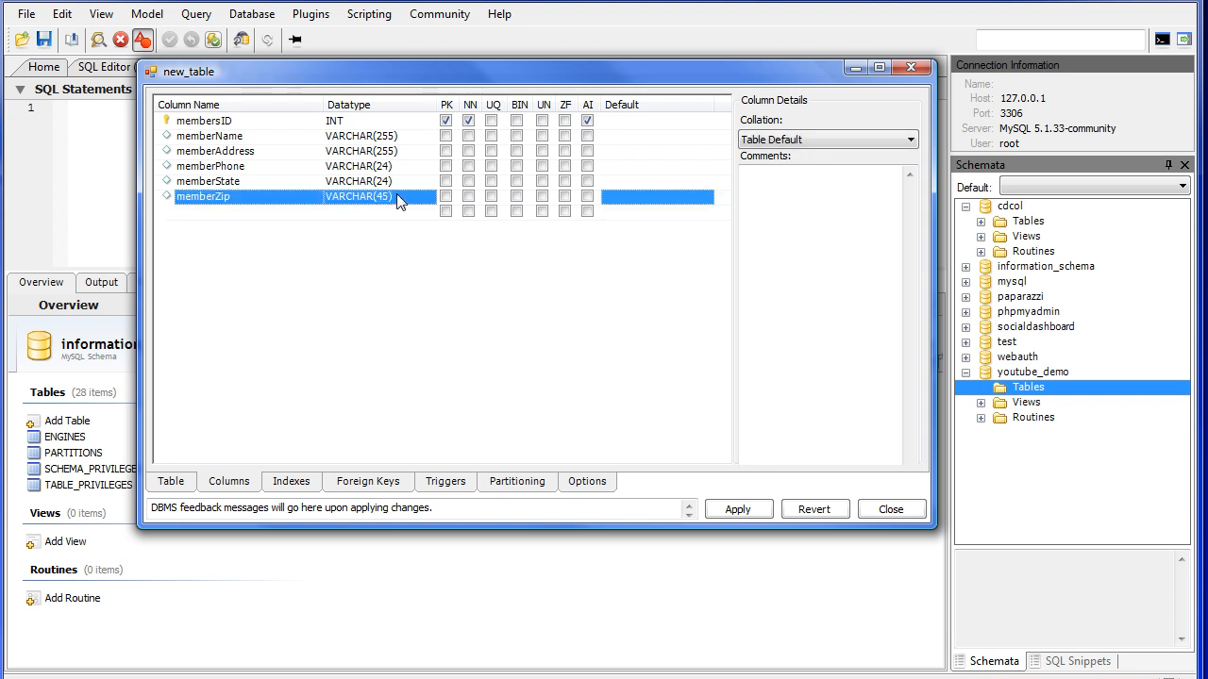
{"action": "left_click", "coordinate": [377, 198]}
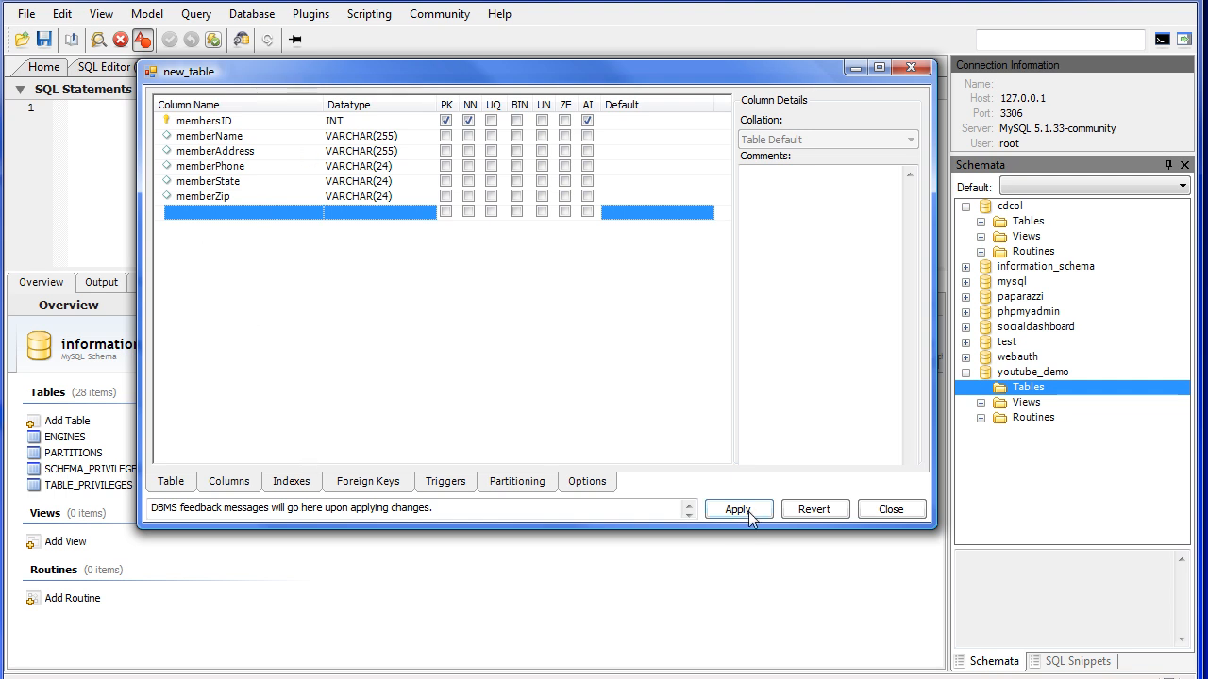
Review and apply the CREATE TABLE script for youtube_demo.members
{"action": "left_click", "coordinate": [737, 508]}
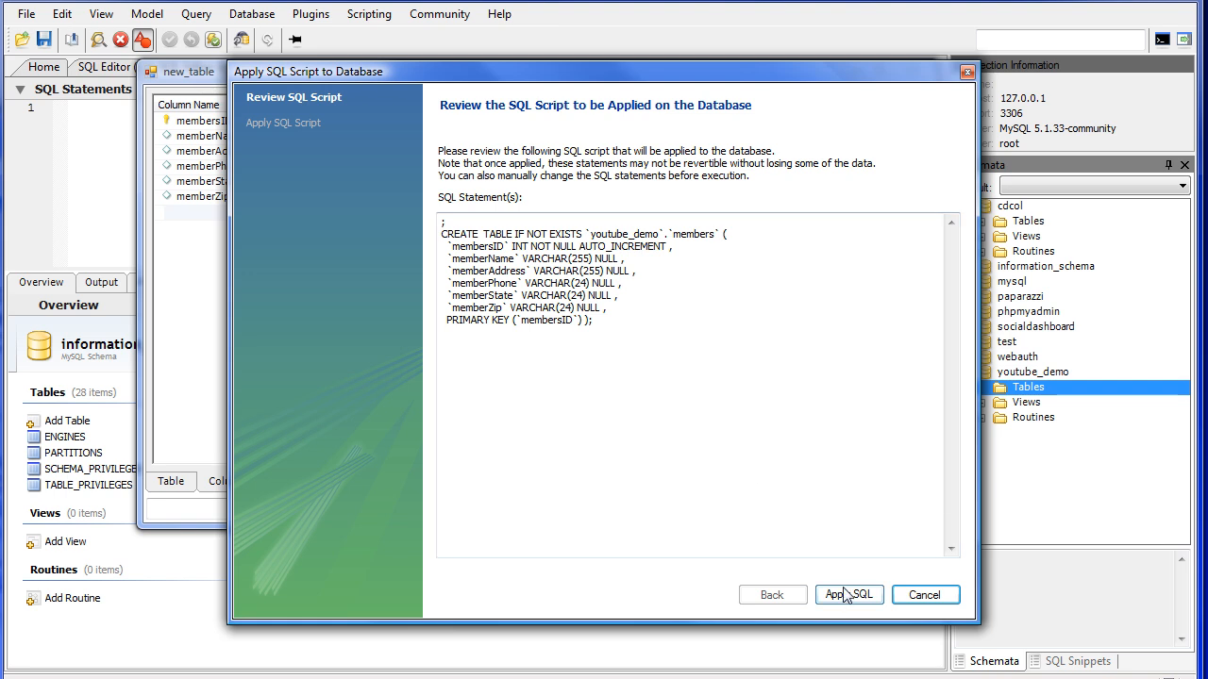
{"action": "left_click", "coordinate": [846, 594]}
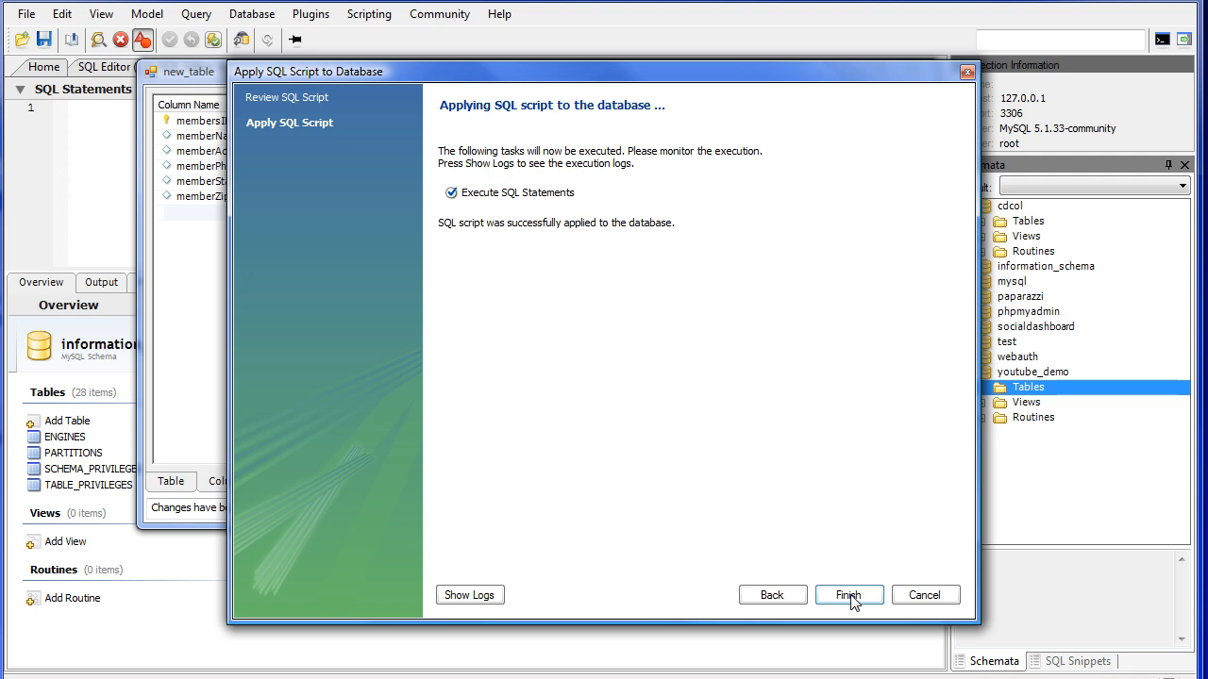
{"action": "left_click", "coordinate": [847, 595]}
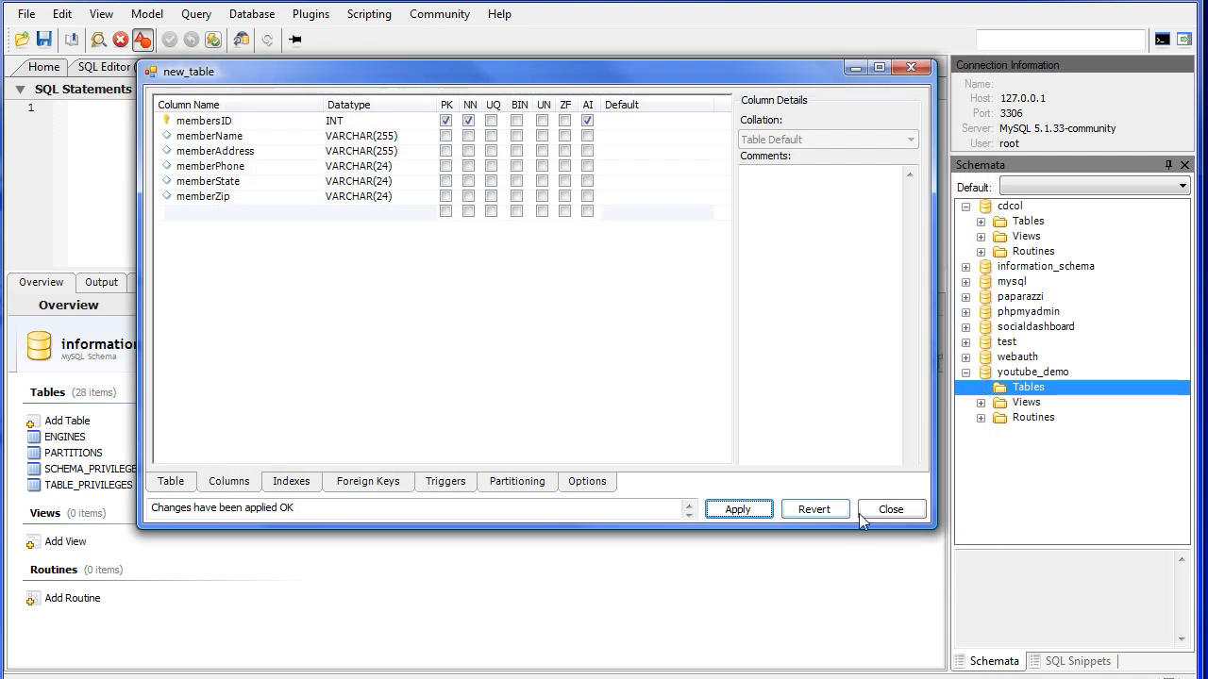
Close the members table editor and refresh the youtube_demo schema tree to show members
{"action": "left_click", "coordinate": [889, 509]}
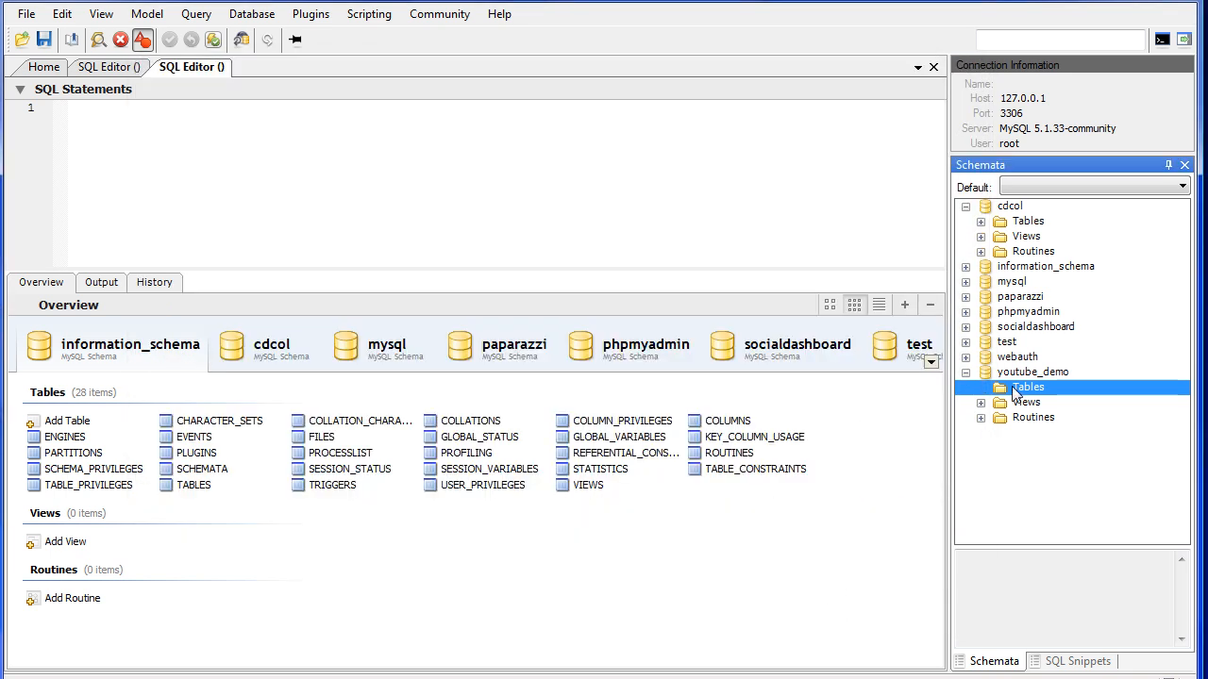
{"action": "right_click", "coordinate": [1032, 371]}
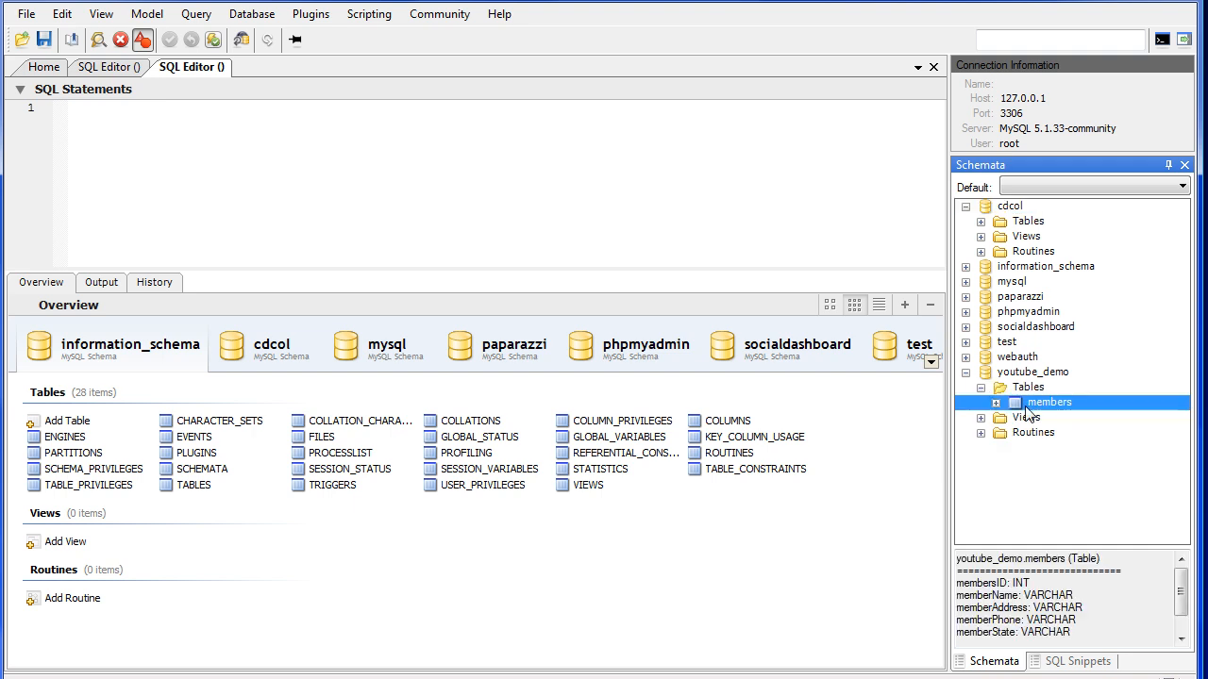
Insert youtube_demo.members from the Schemata panel and add SELECT * FROM before it
{"action": "double_click", "coordinate": [1049, 402]}
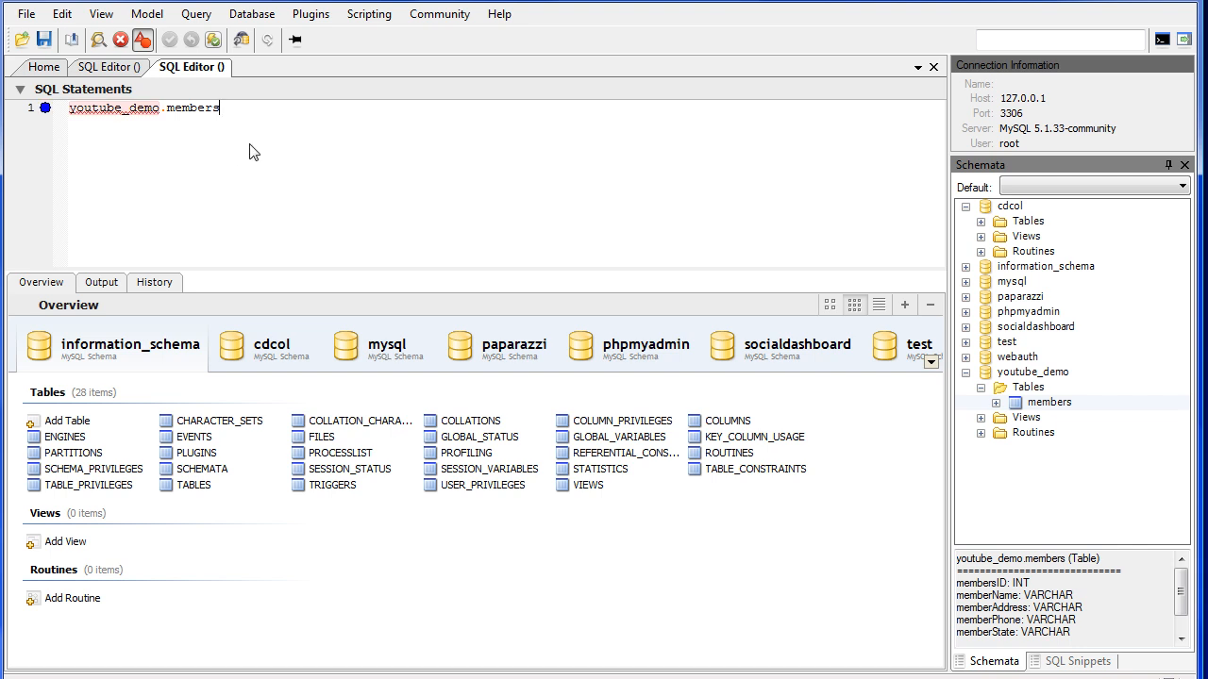
{"action": "double_click", "coordinate": [142, 108]}
{"action": "type", "text": "SELECT *"}
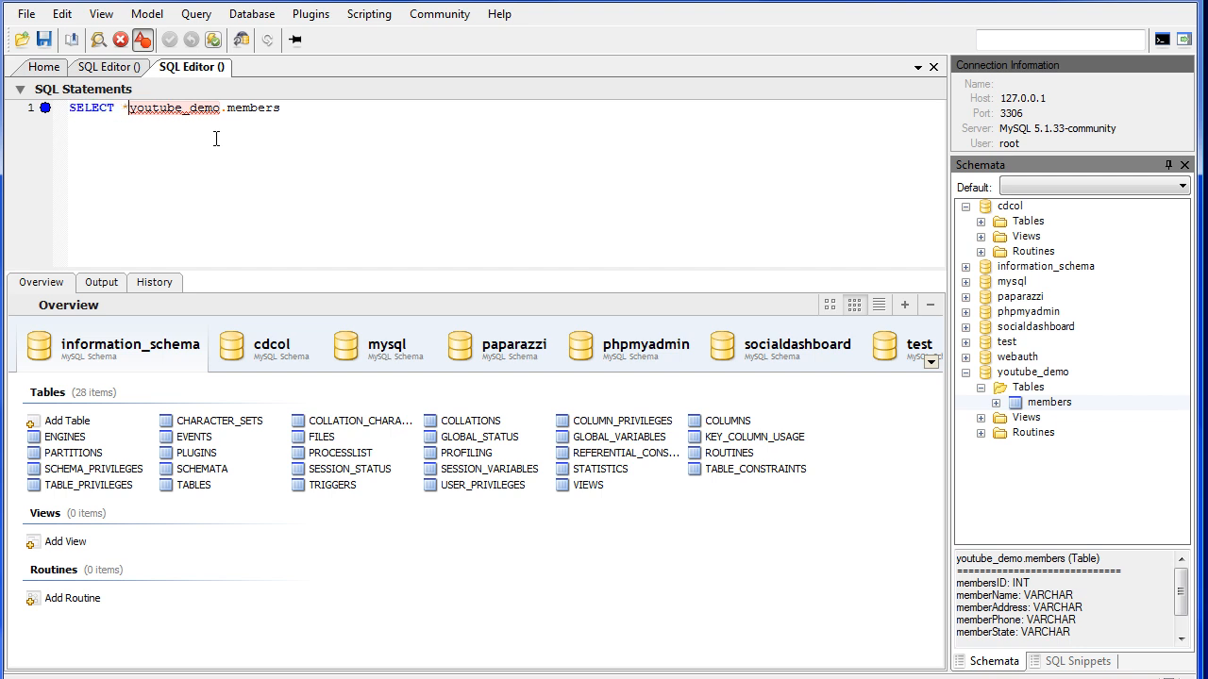
{"action": "type", "text": "FROM"}
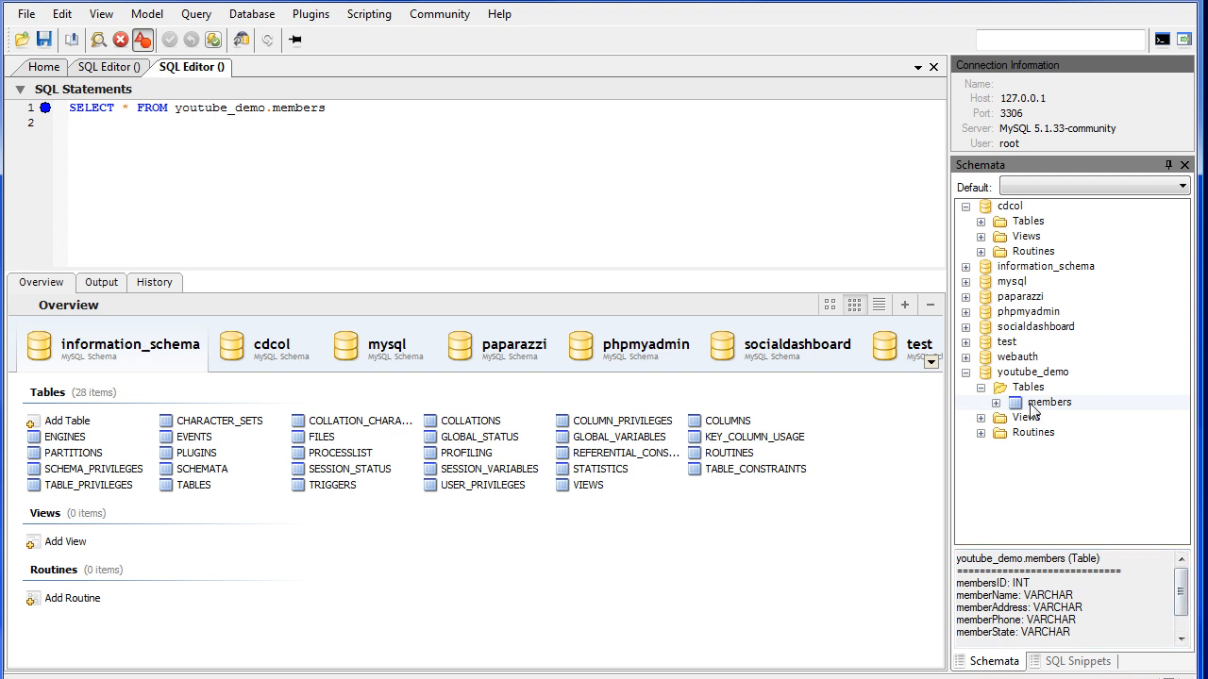
{"action": "left_click", "coordinate": [996, 403]}
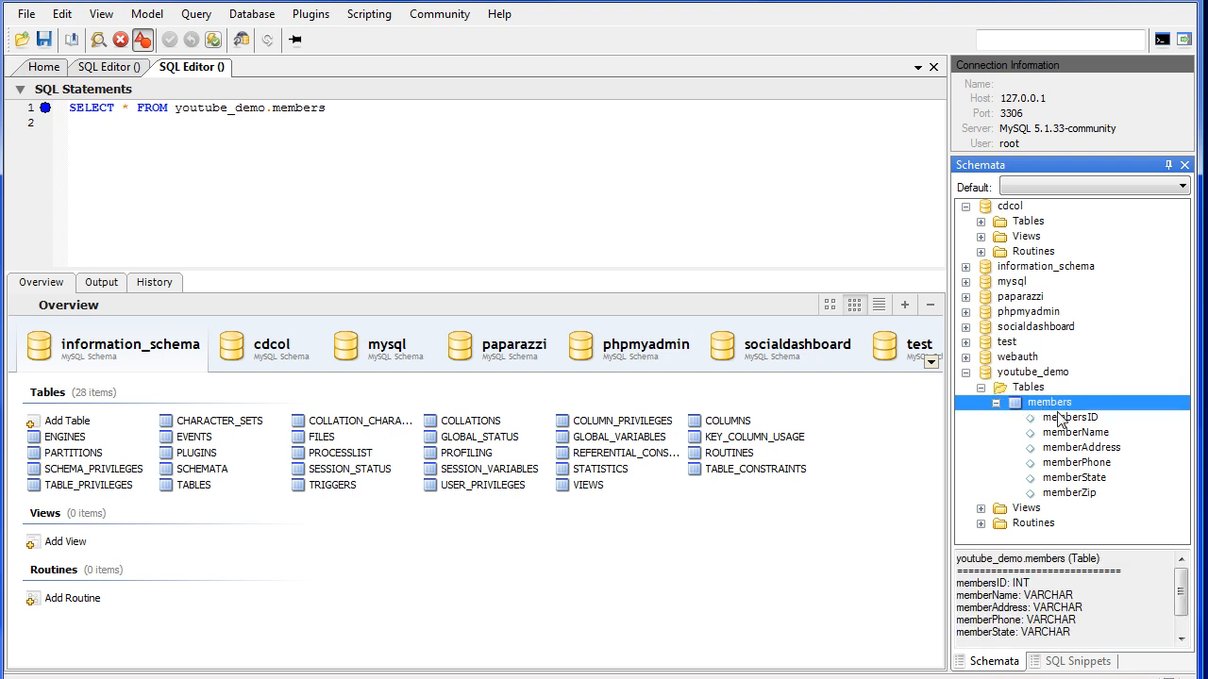
{"action": "mouse_move", "coordinate": [1068, 439]}
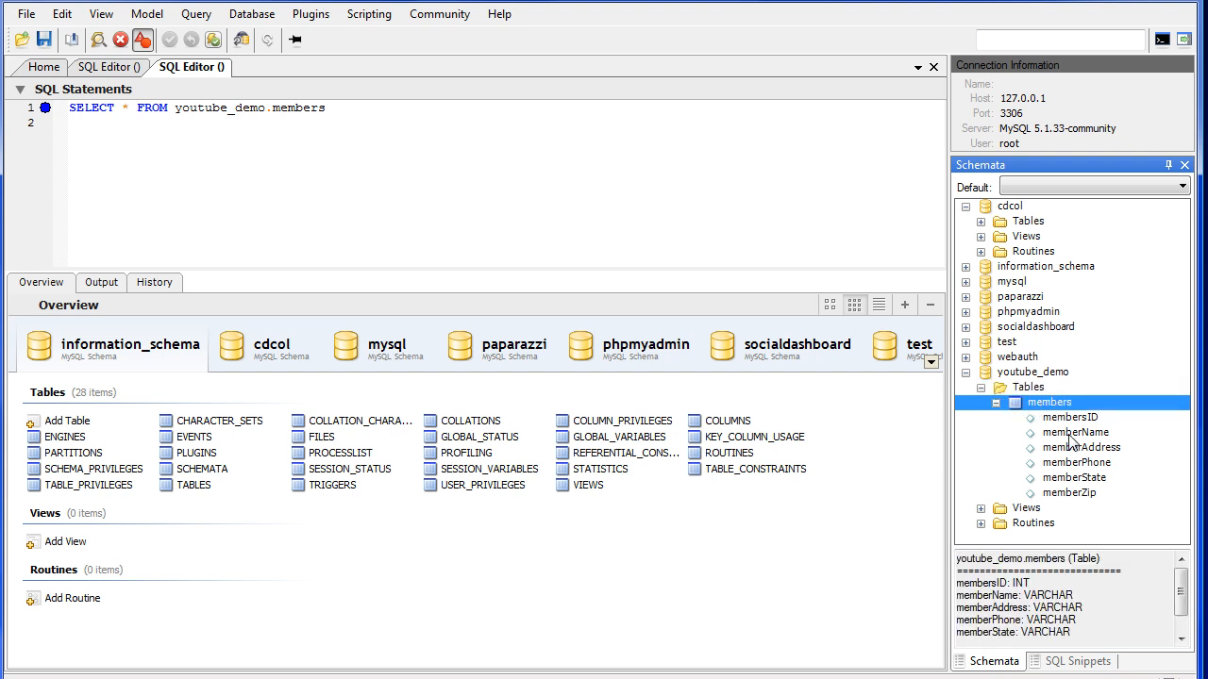
{"action": "mouse_move", "coordinate": [1063, 456]}
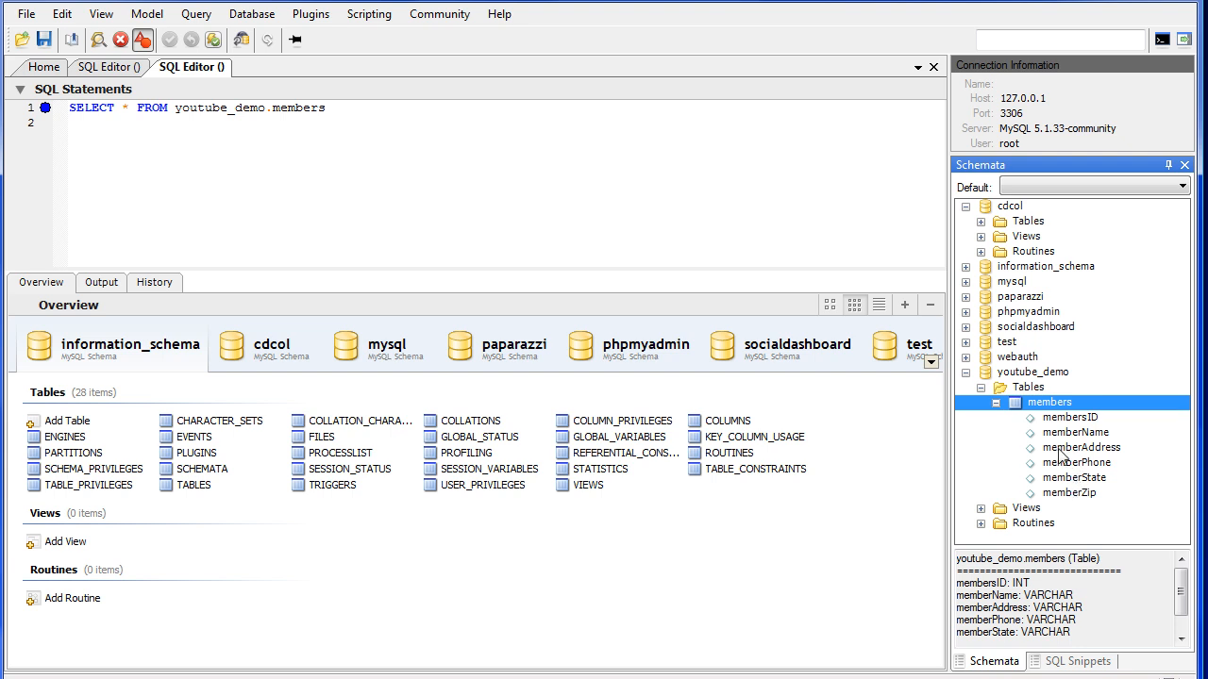
{"action": "right_click", "coordinate": [1049, 402]}
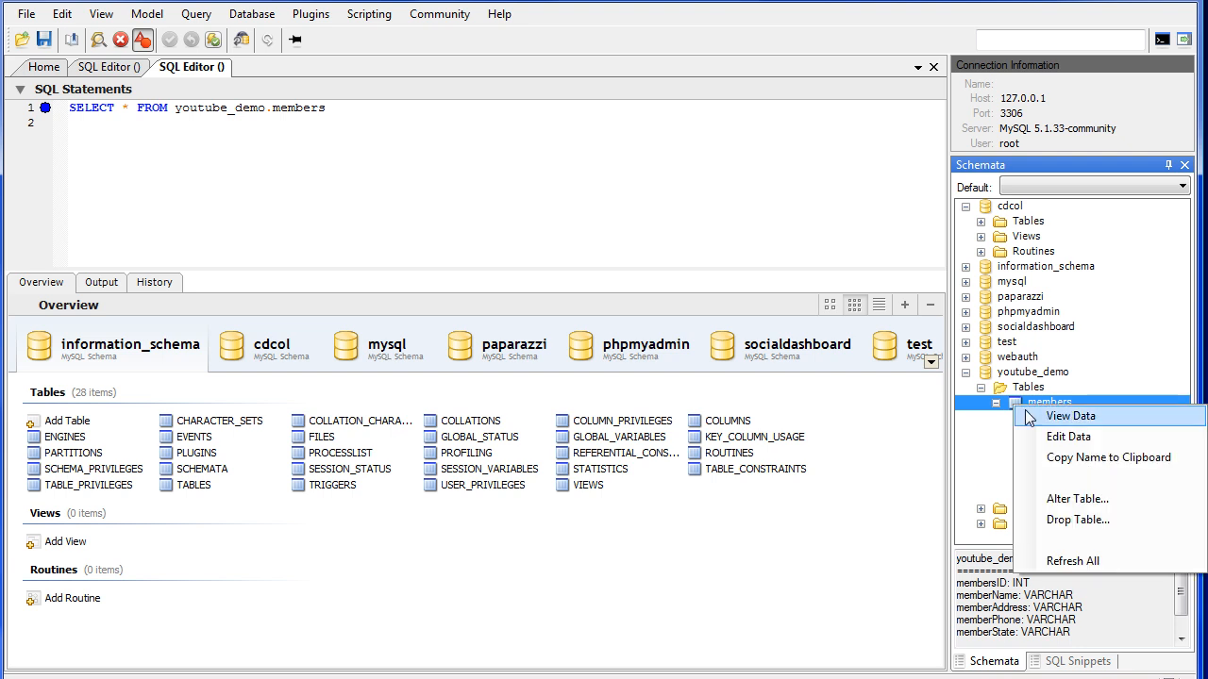
{"action": "mouse_move", "coordinate": [1050, 439]}
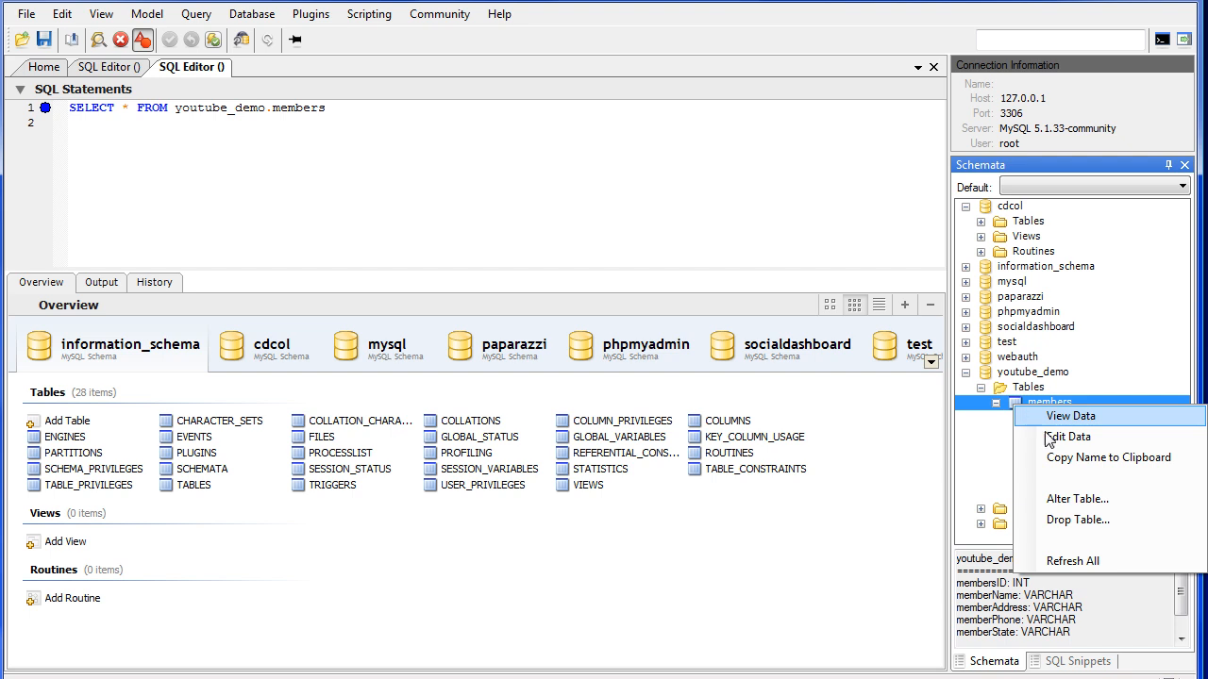
{"action": "mouse_move", "coordinate": [1005, 422]}
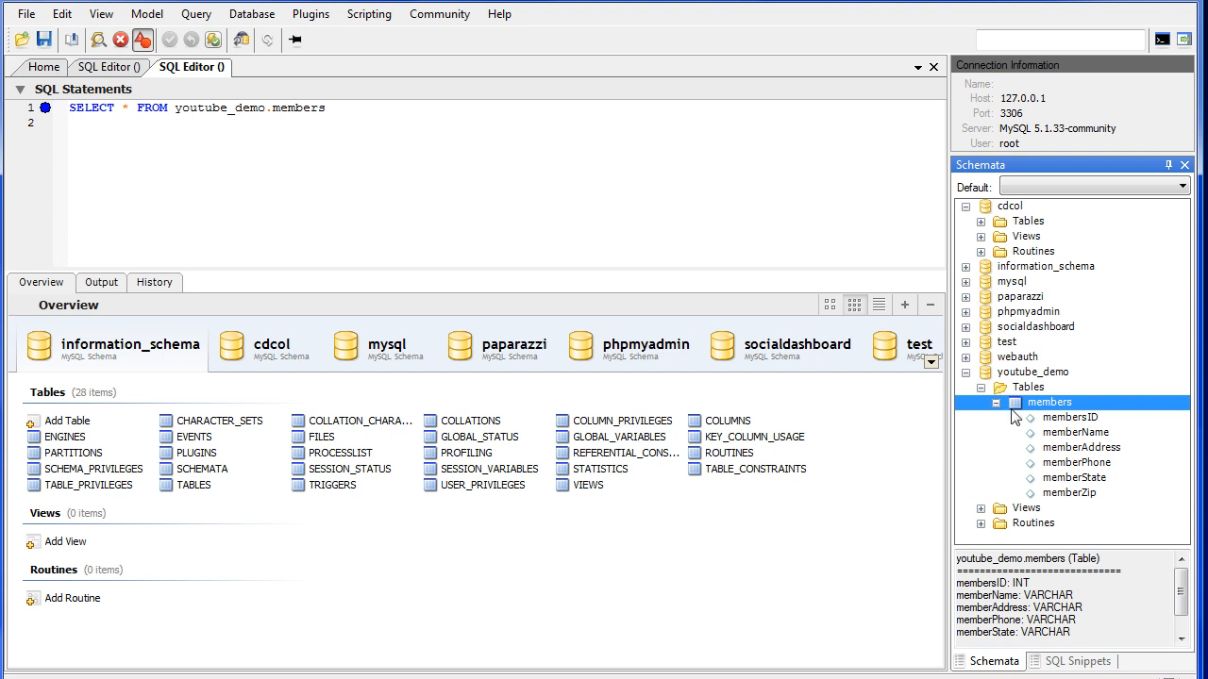
{"action": "left_click", "coordinate": [995, 402]}
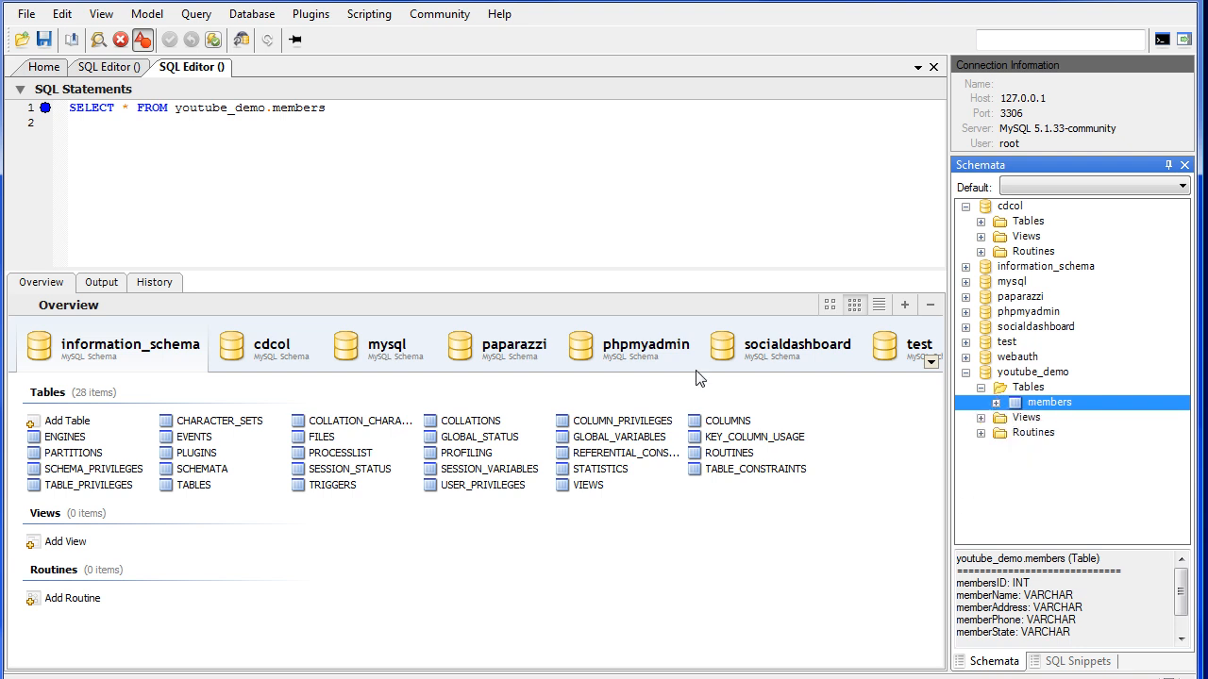